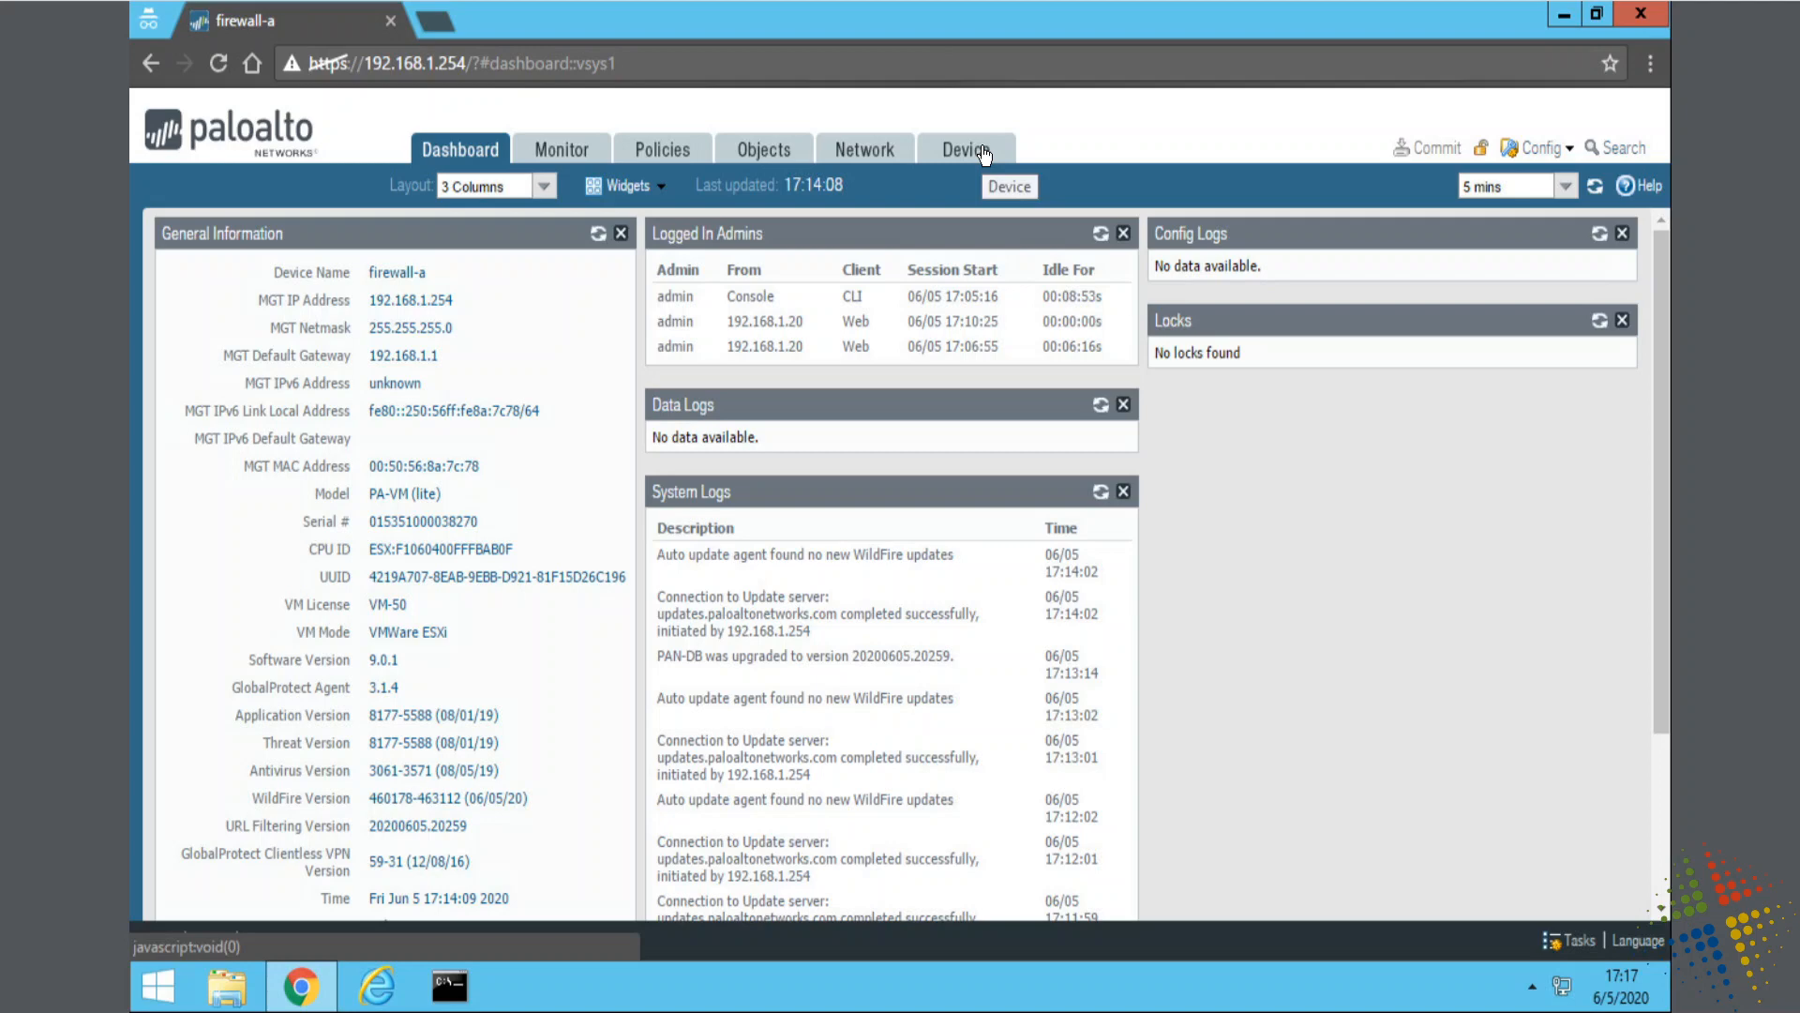
- Go to Device > Setup to reach the firewall's device settings
click(965, 149)
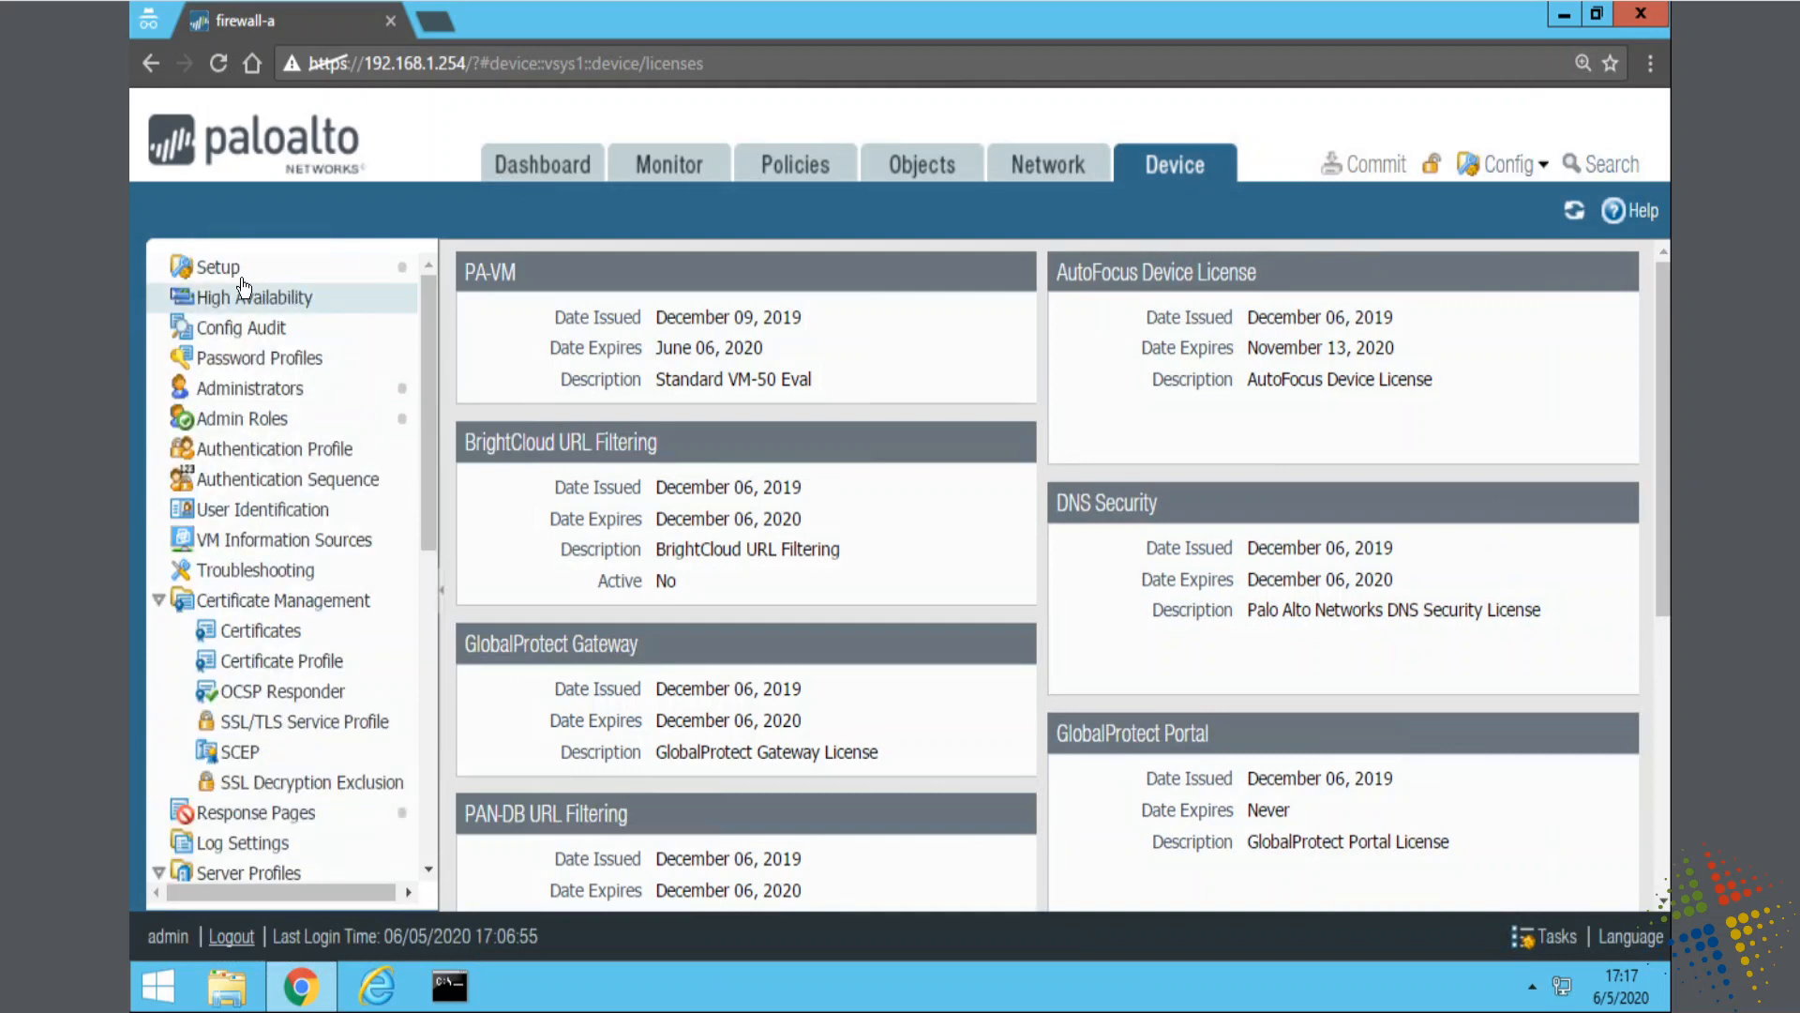
click(217, 265)
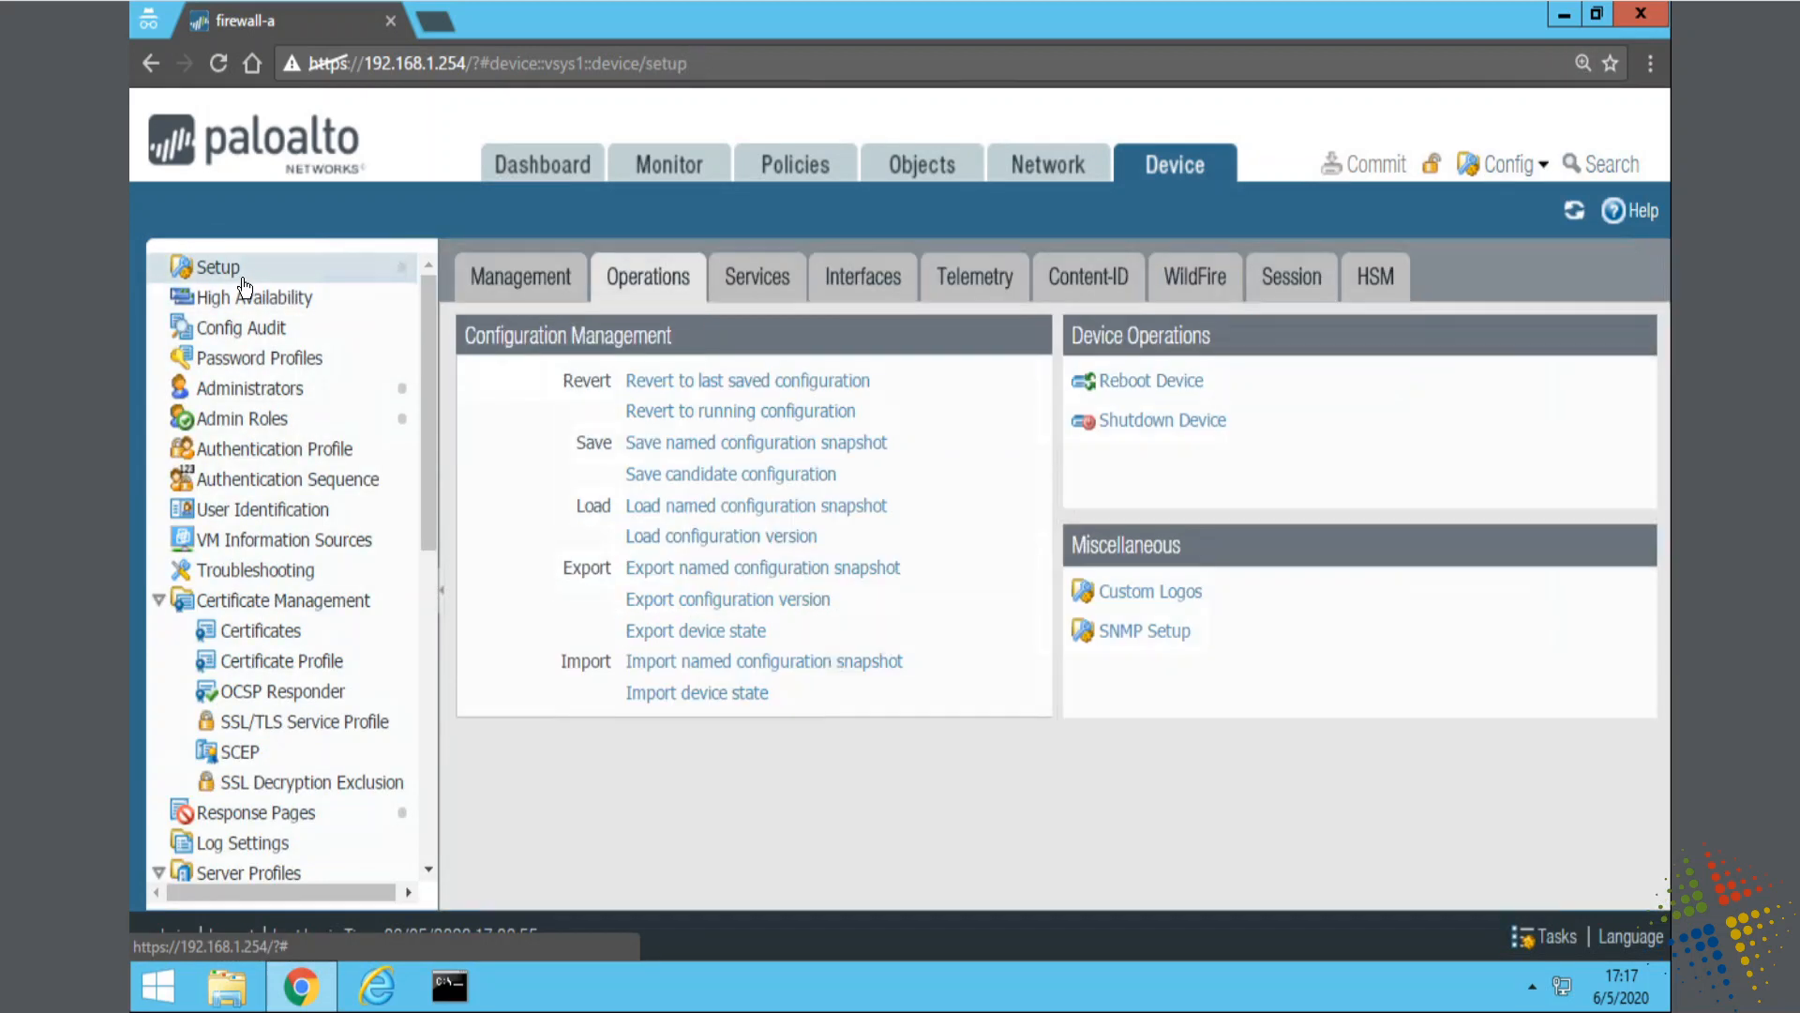
mouse_move(863, 283)
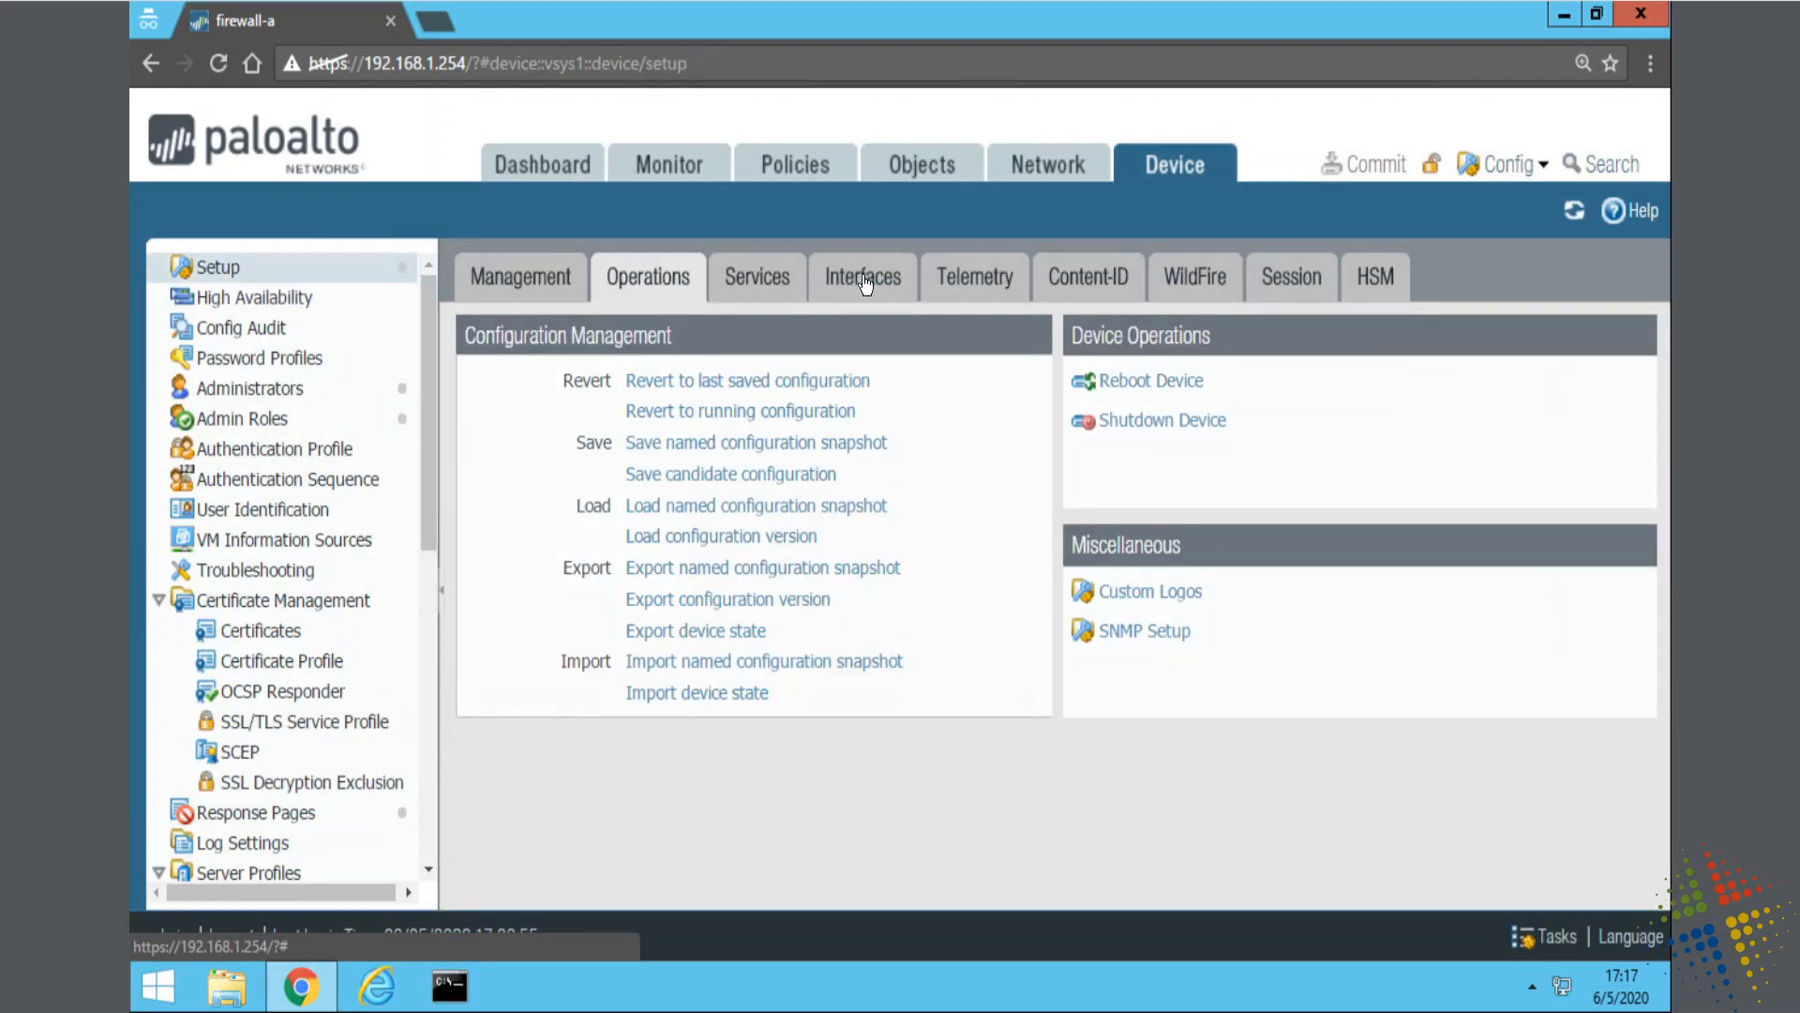
mouse_move(677, 285)
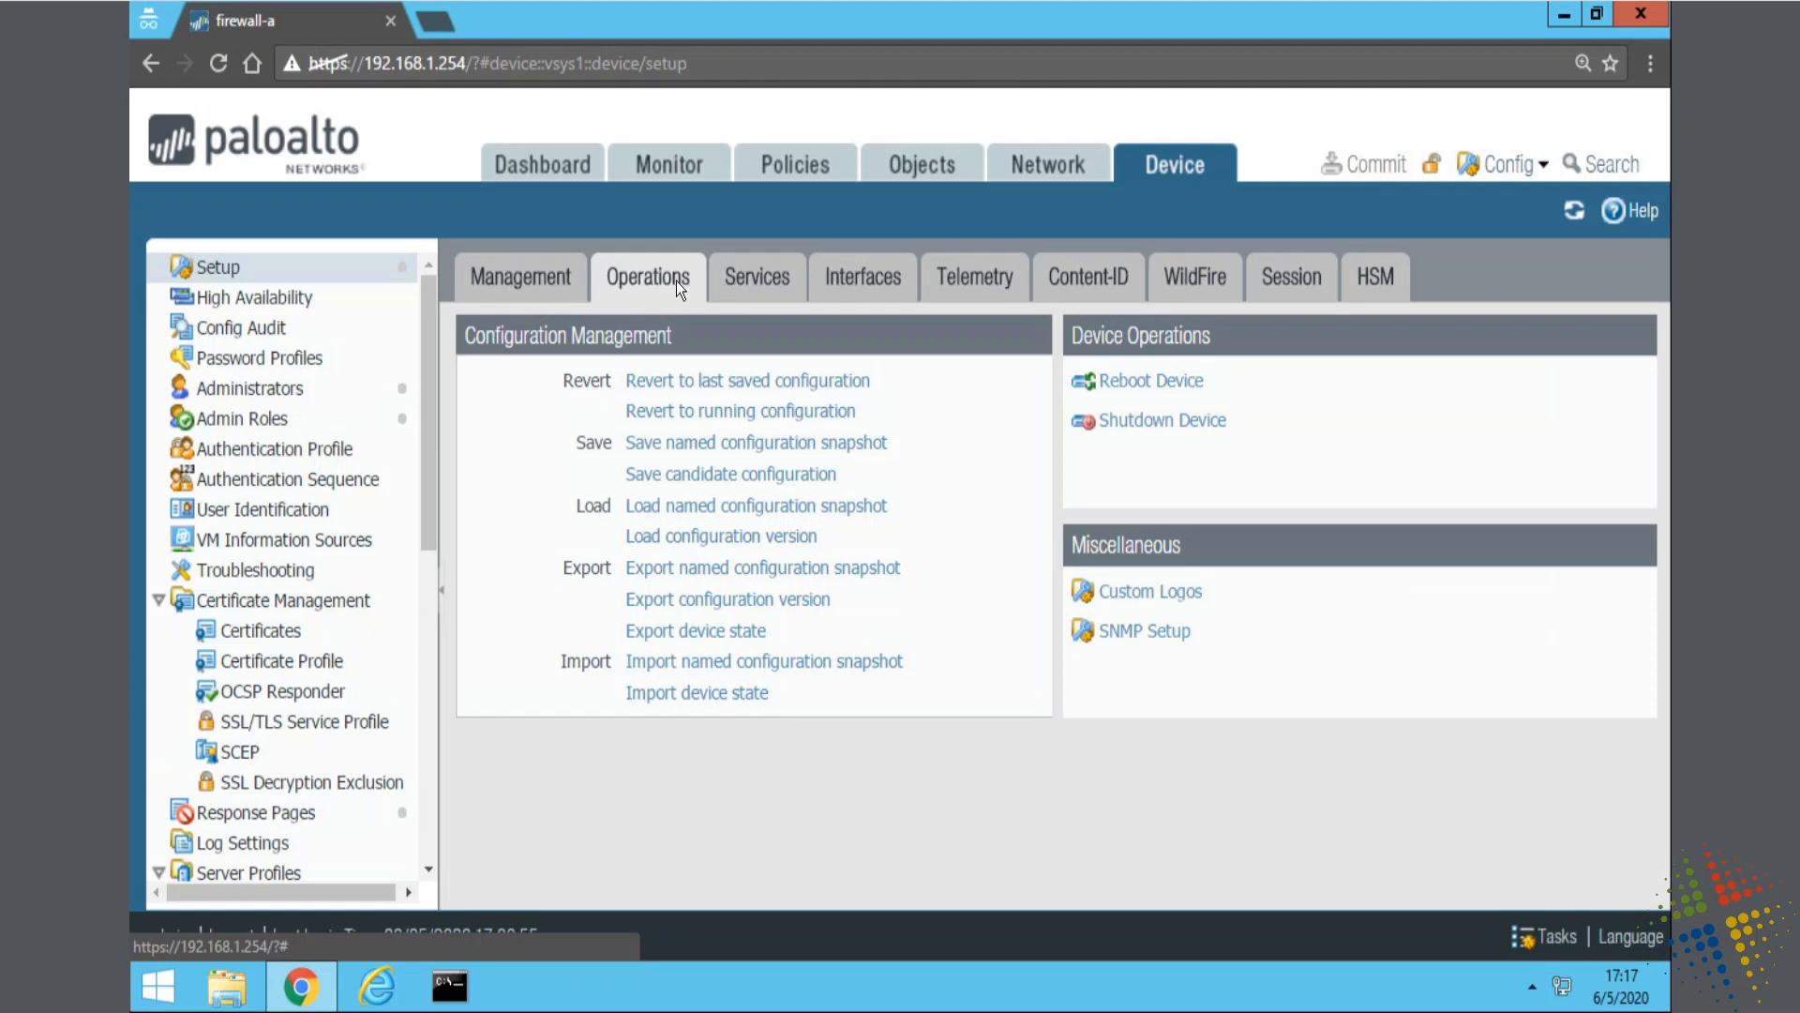
mouse_move(884, 285)
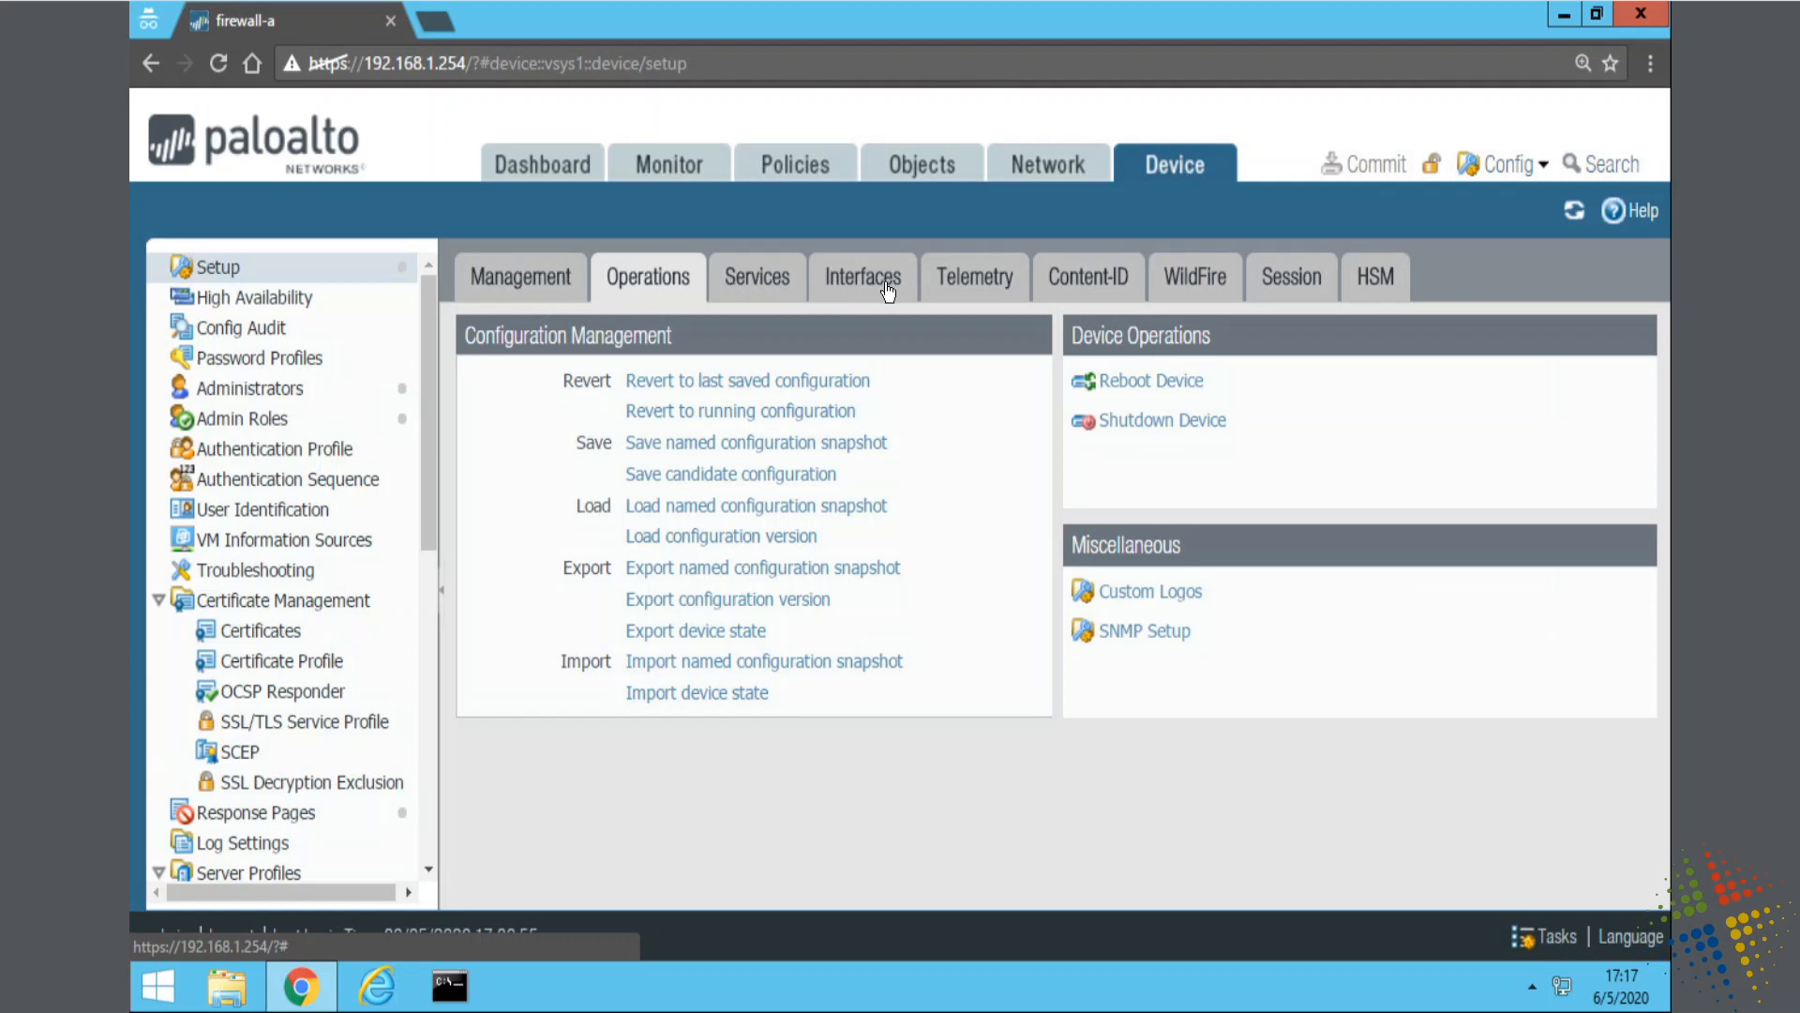
- Show the Interfaces list with the Management interface at 192.168.1.254
click(861, 277)
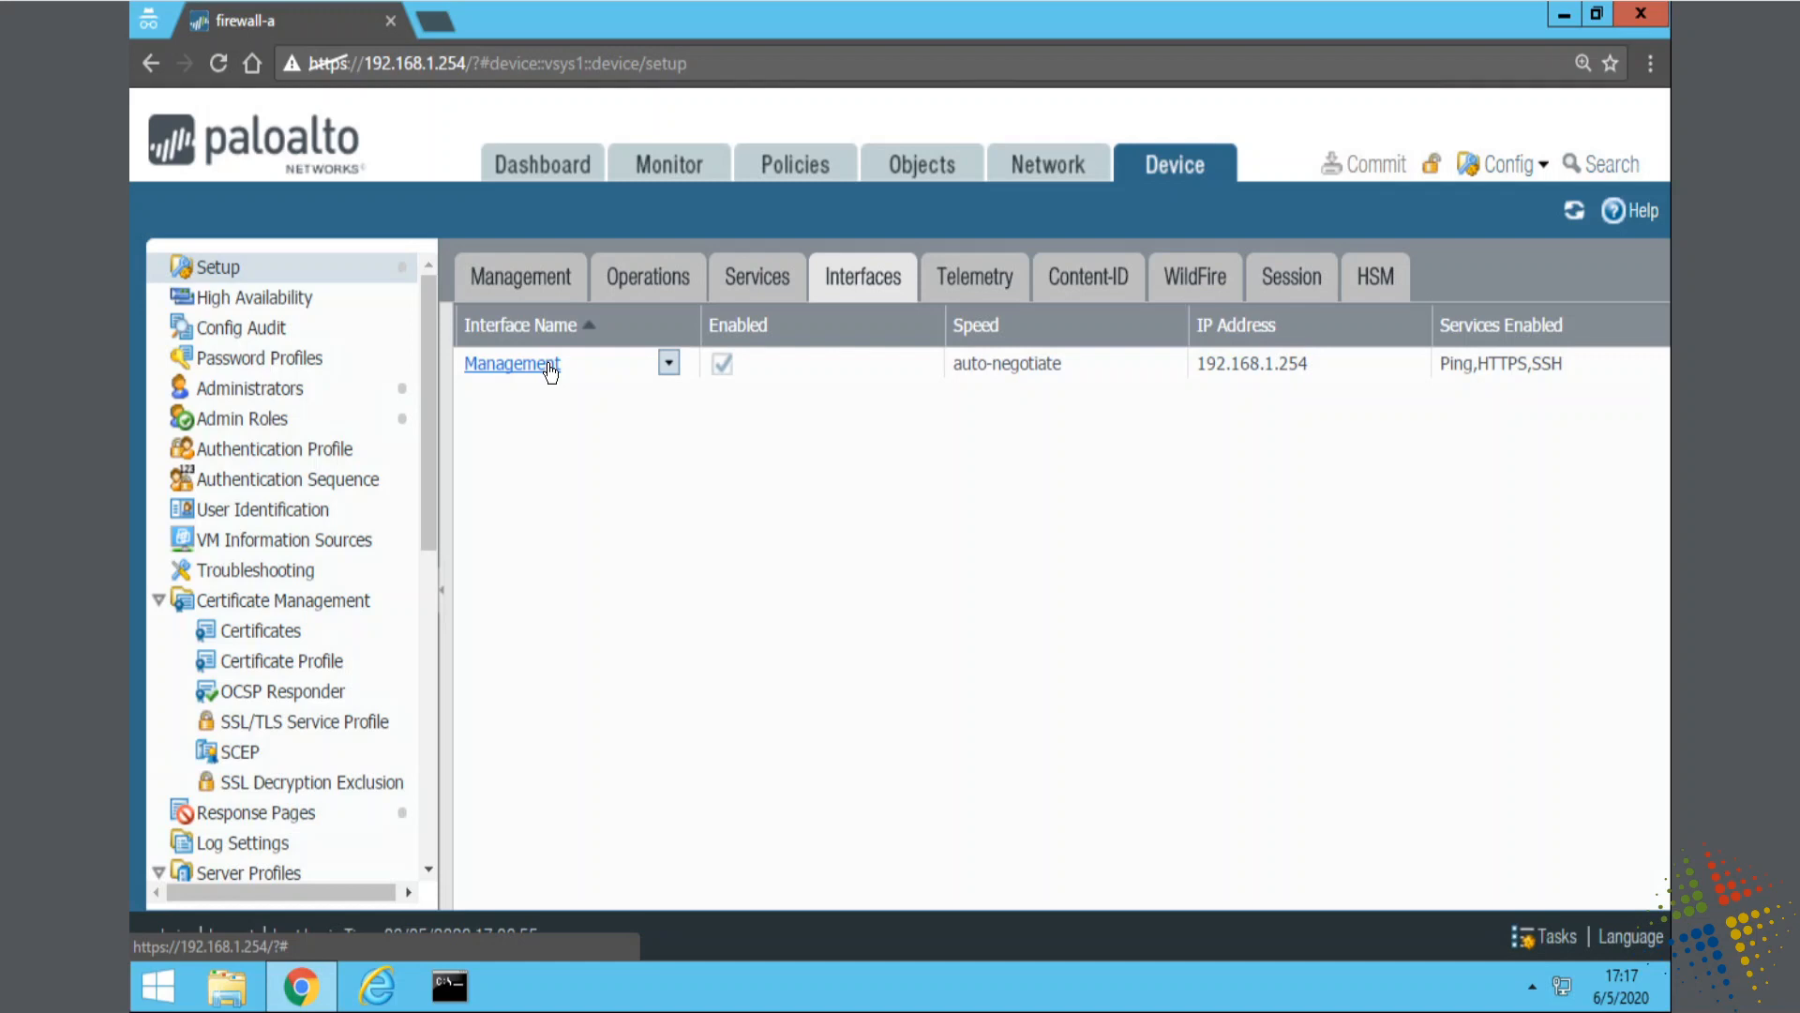
mouse_move(491, 377)
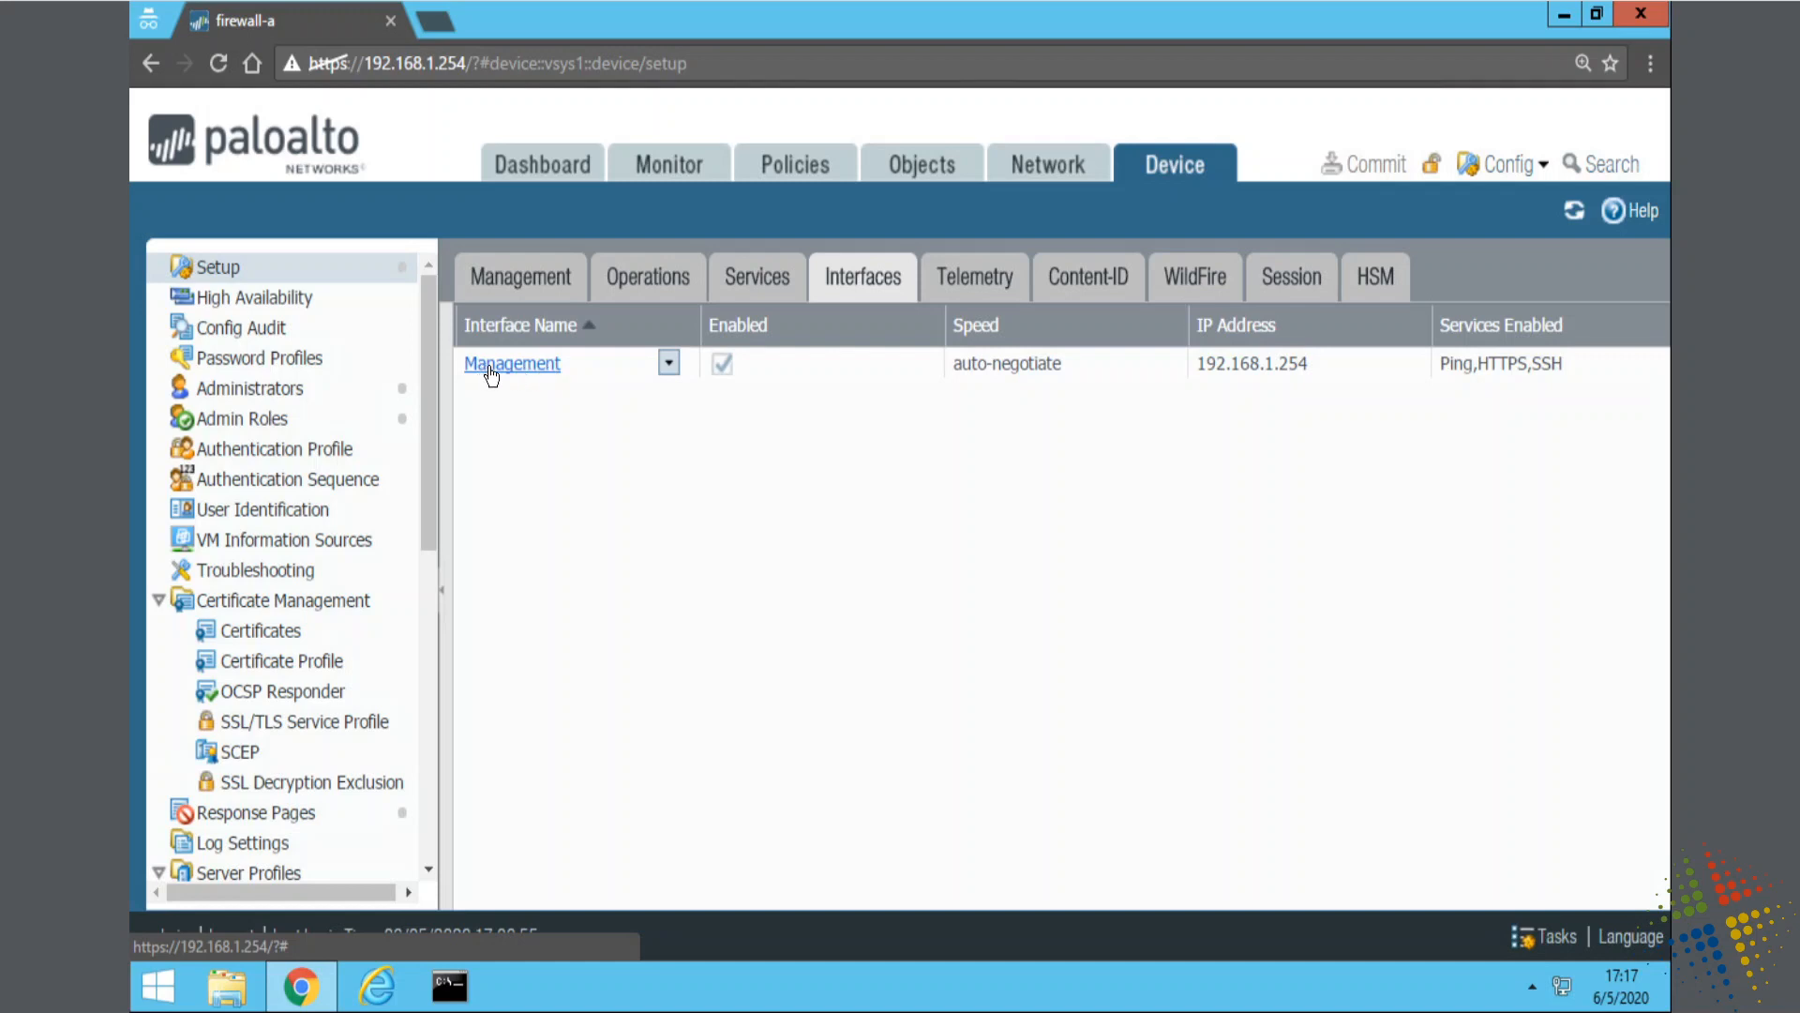
- Review the Management interface: static 192.168.1.254/255.255.255.0, gateway 192.168.1.1
click(512, 363)
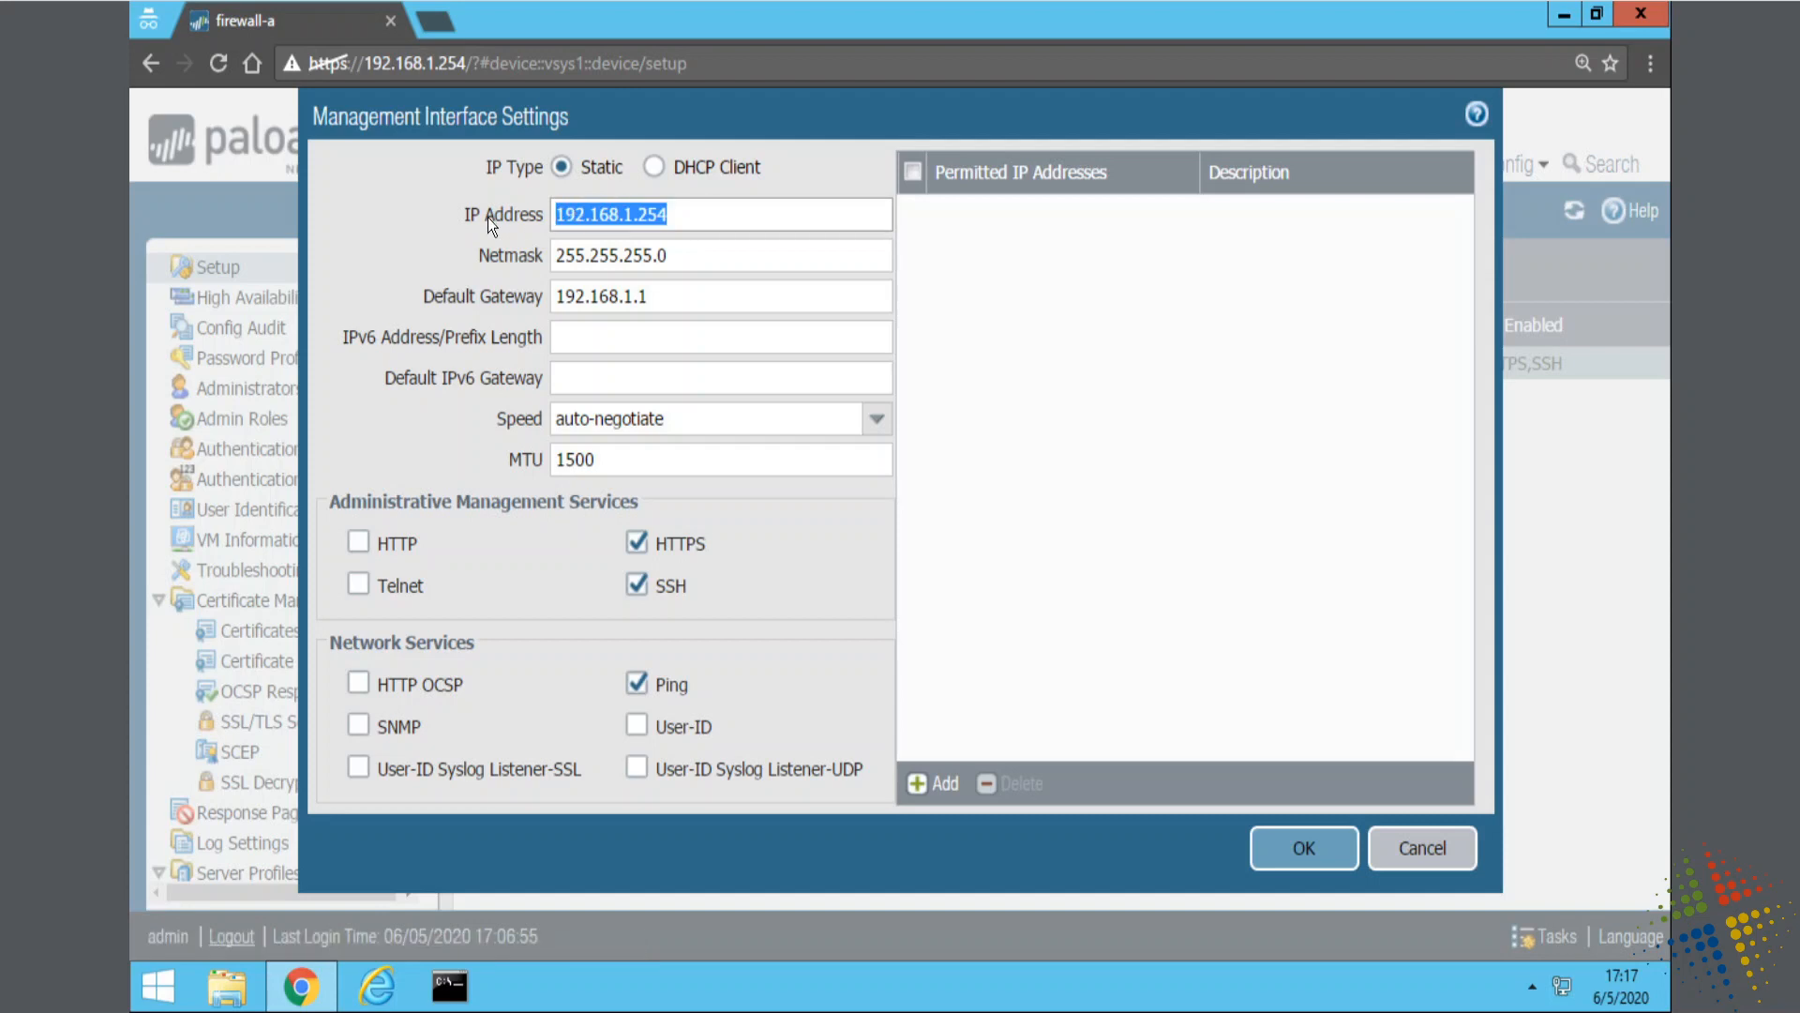
click(720, 255)
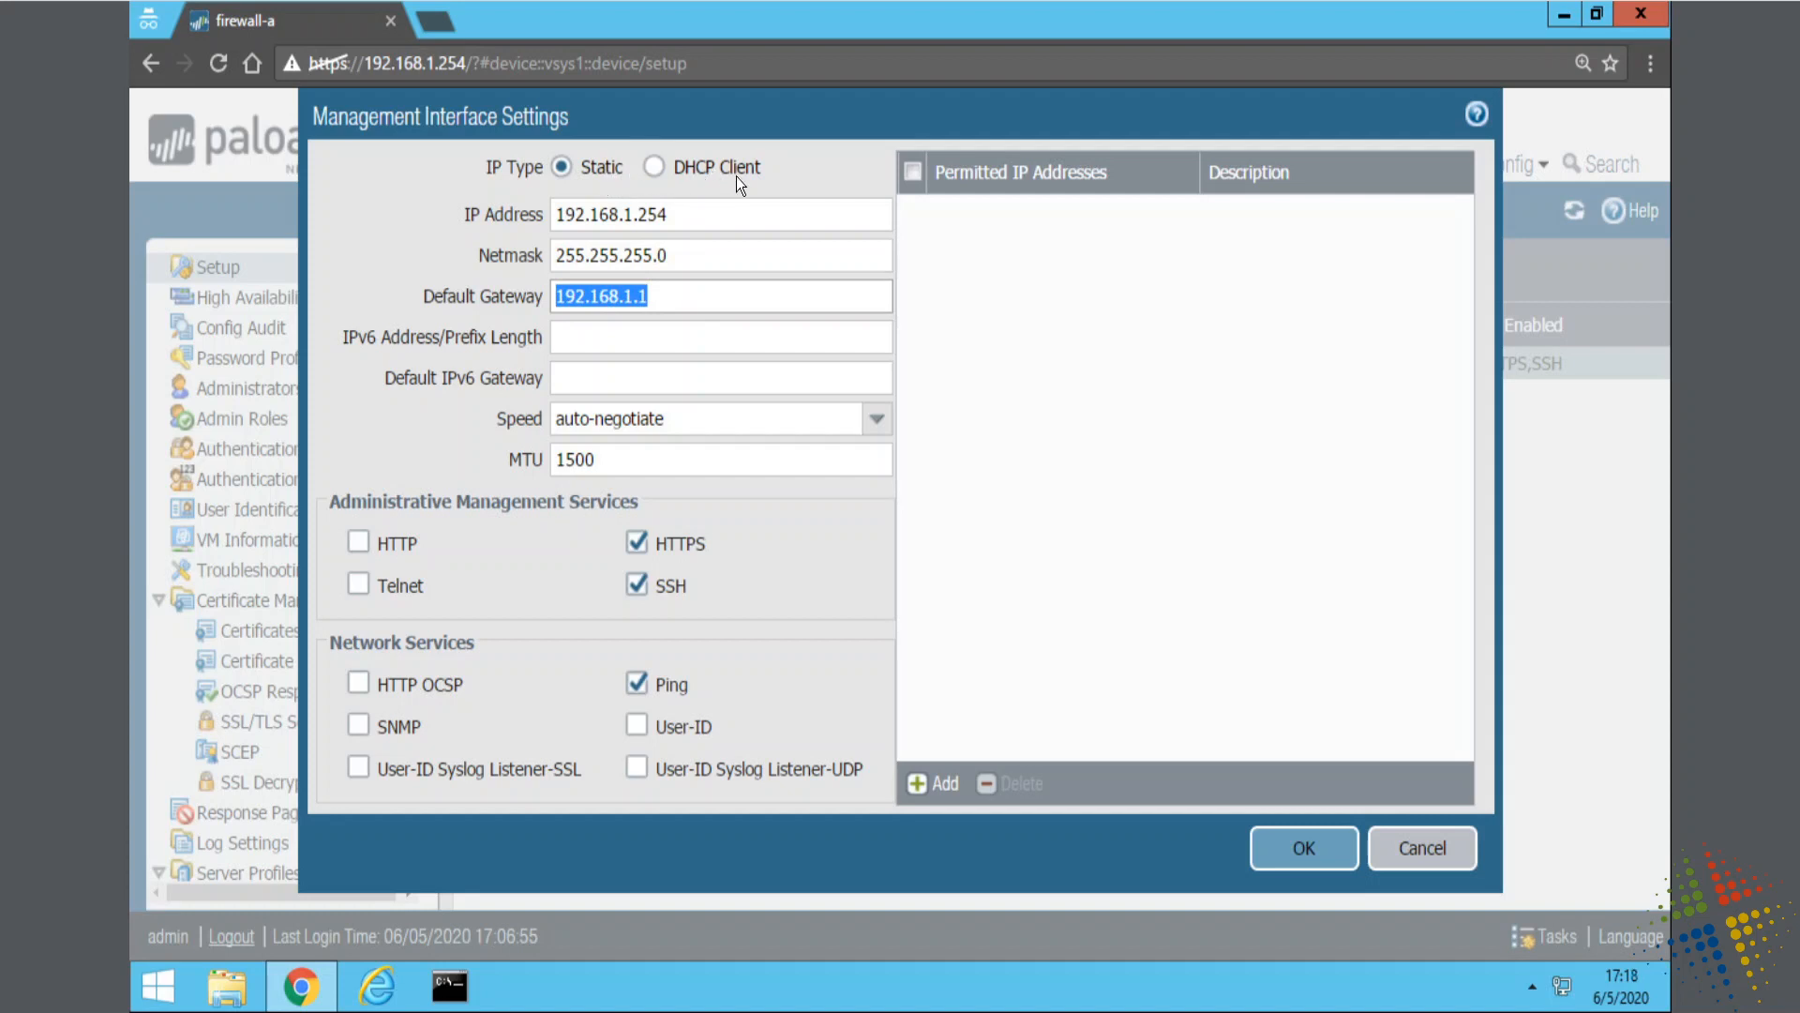
mouse_move(712, 192)
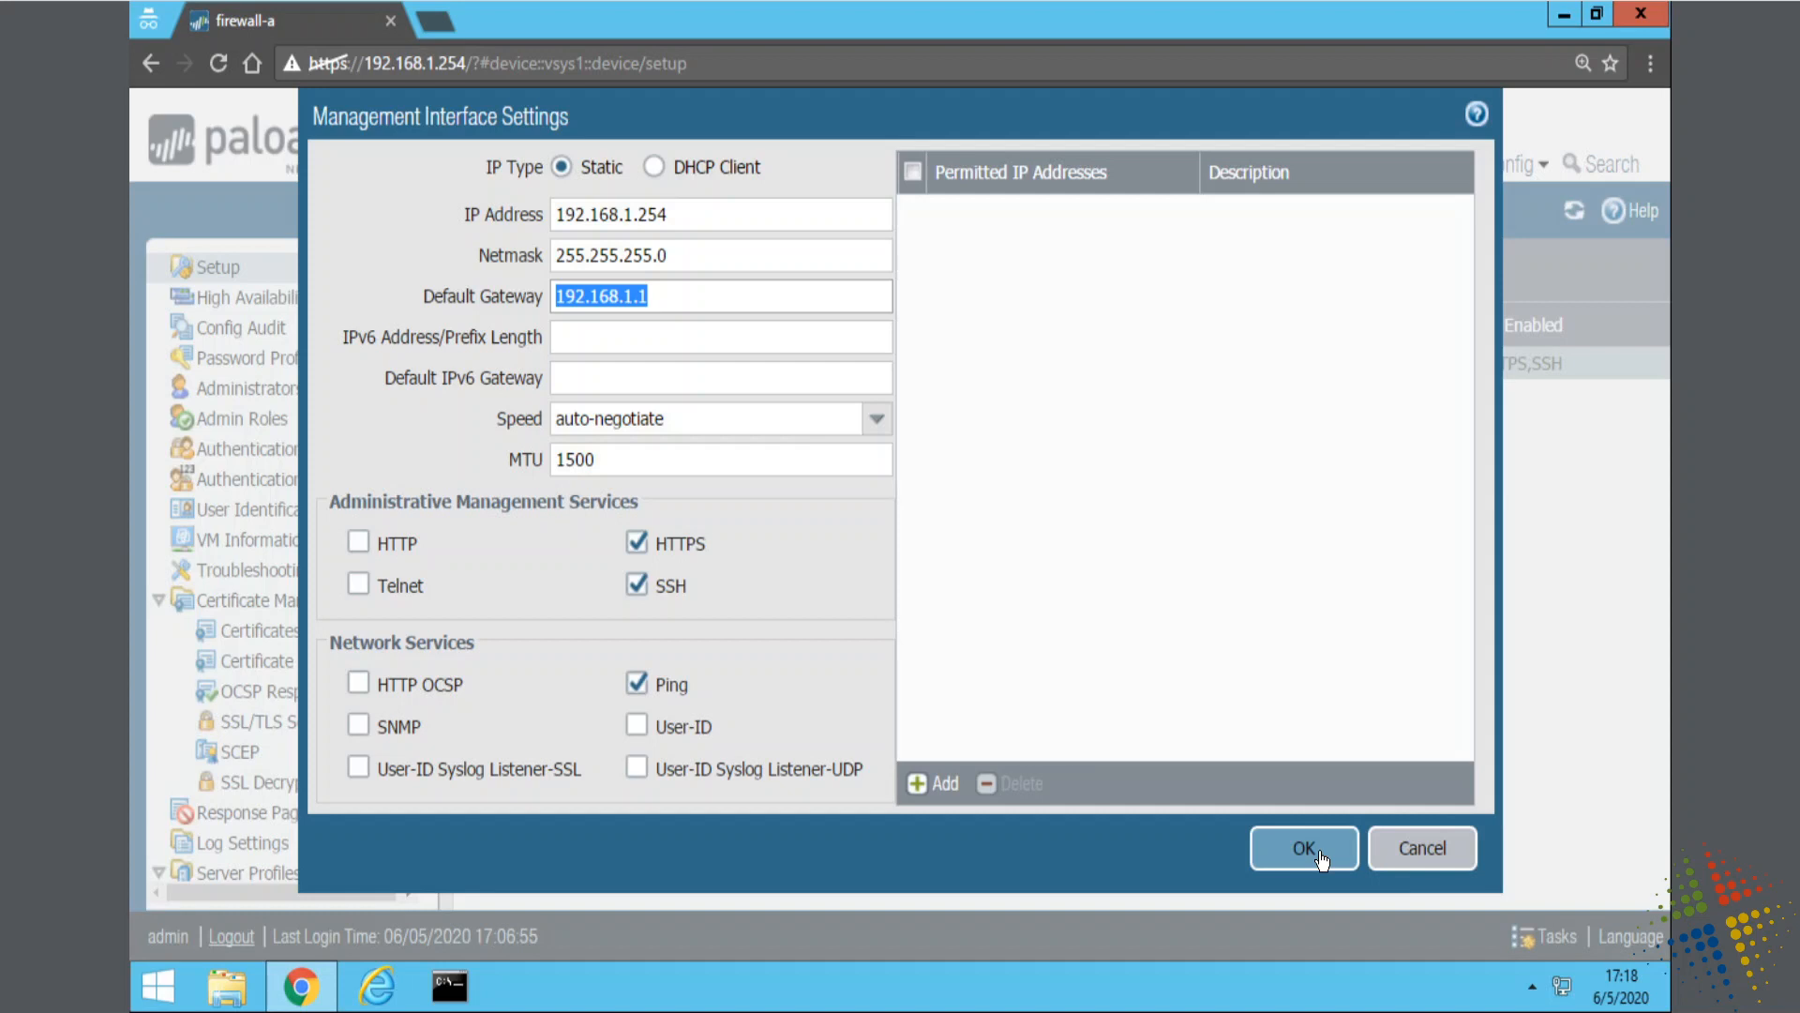
- Close Management settings and view Services listing DNS 4.2.2.2 and 8.8.8.8
click(1303, 848)
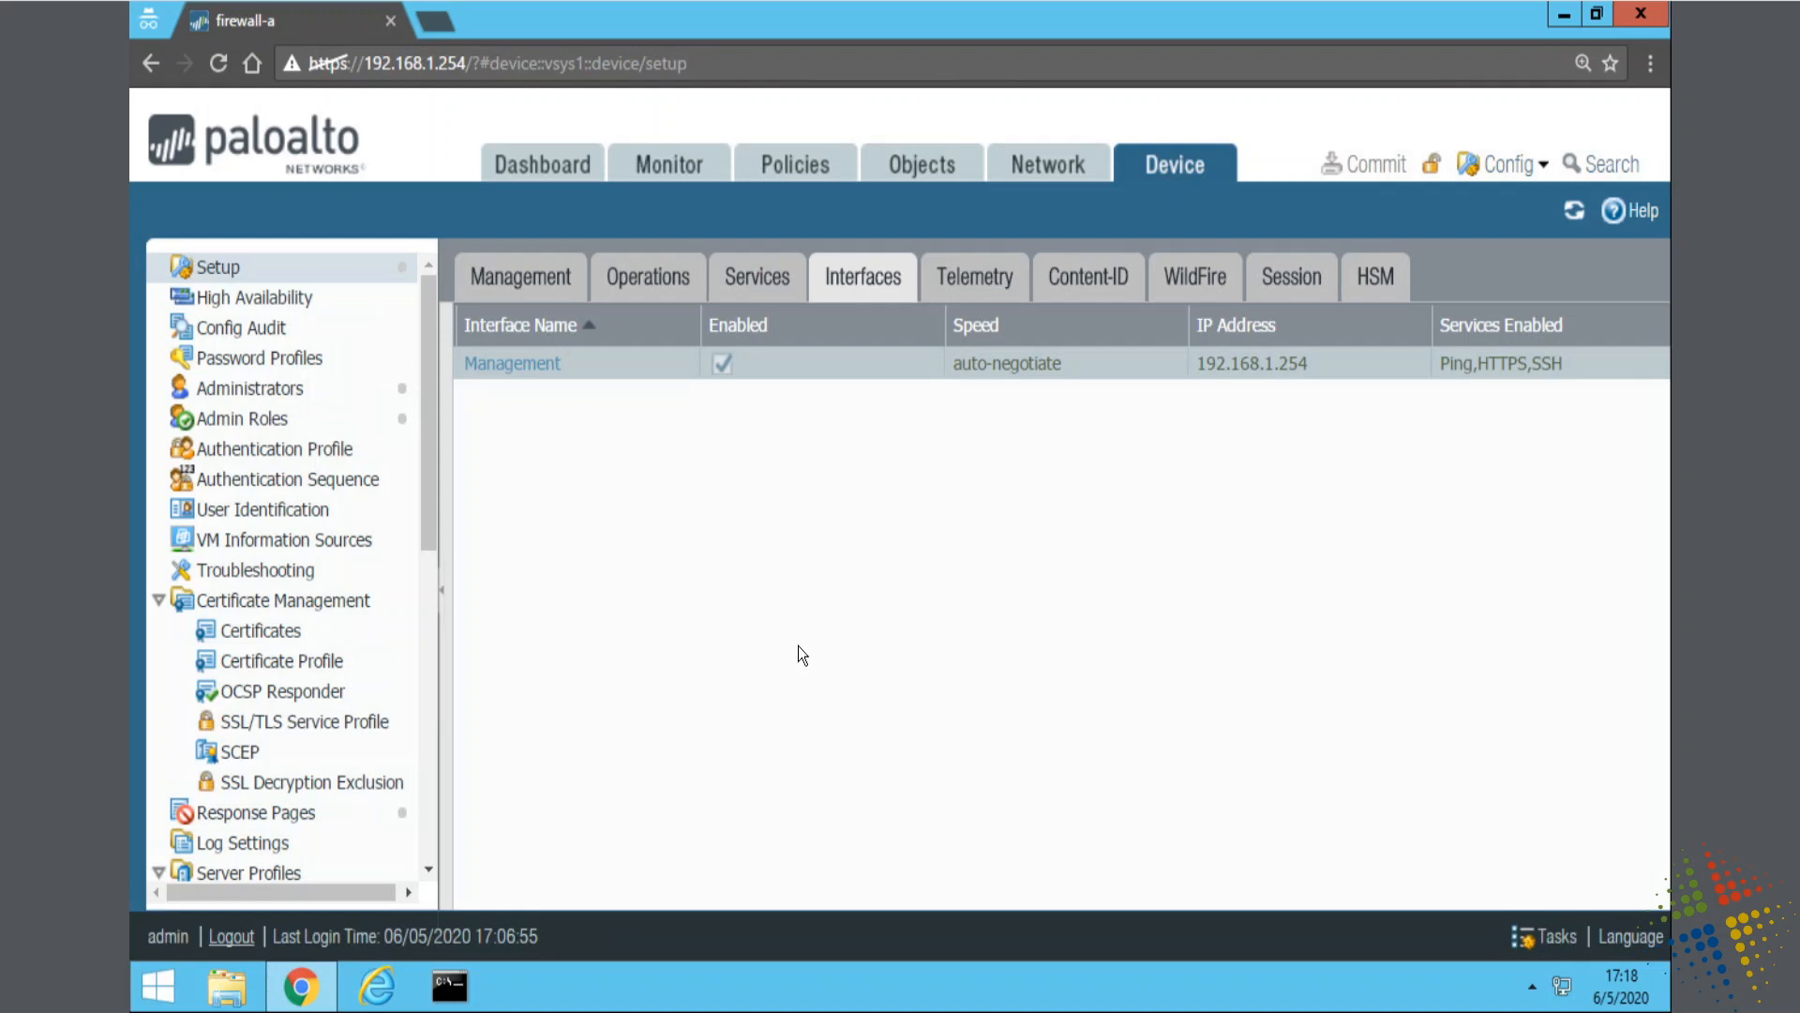
mouse_move(756, 277)
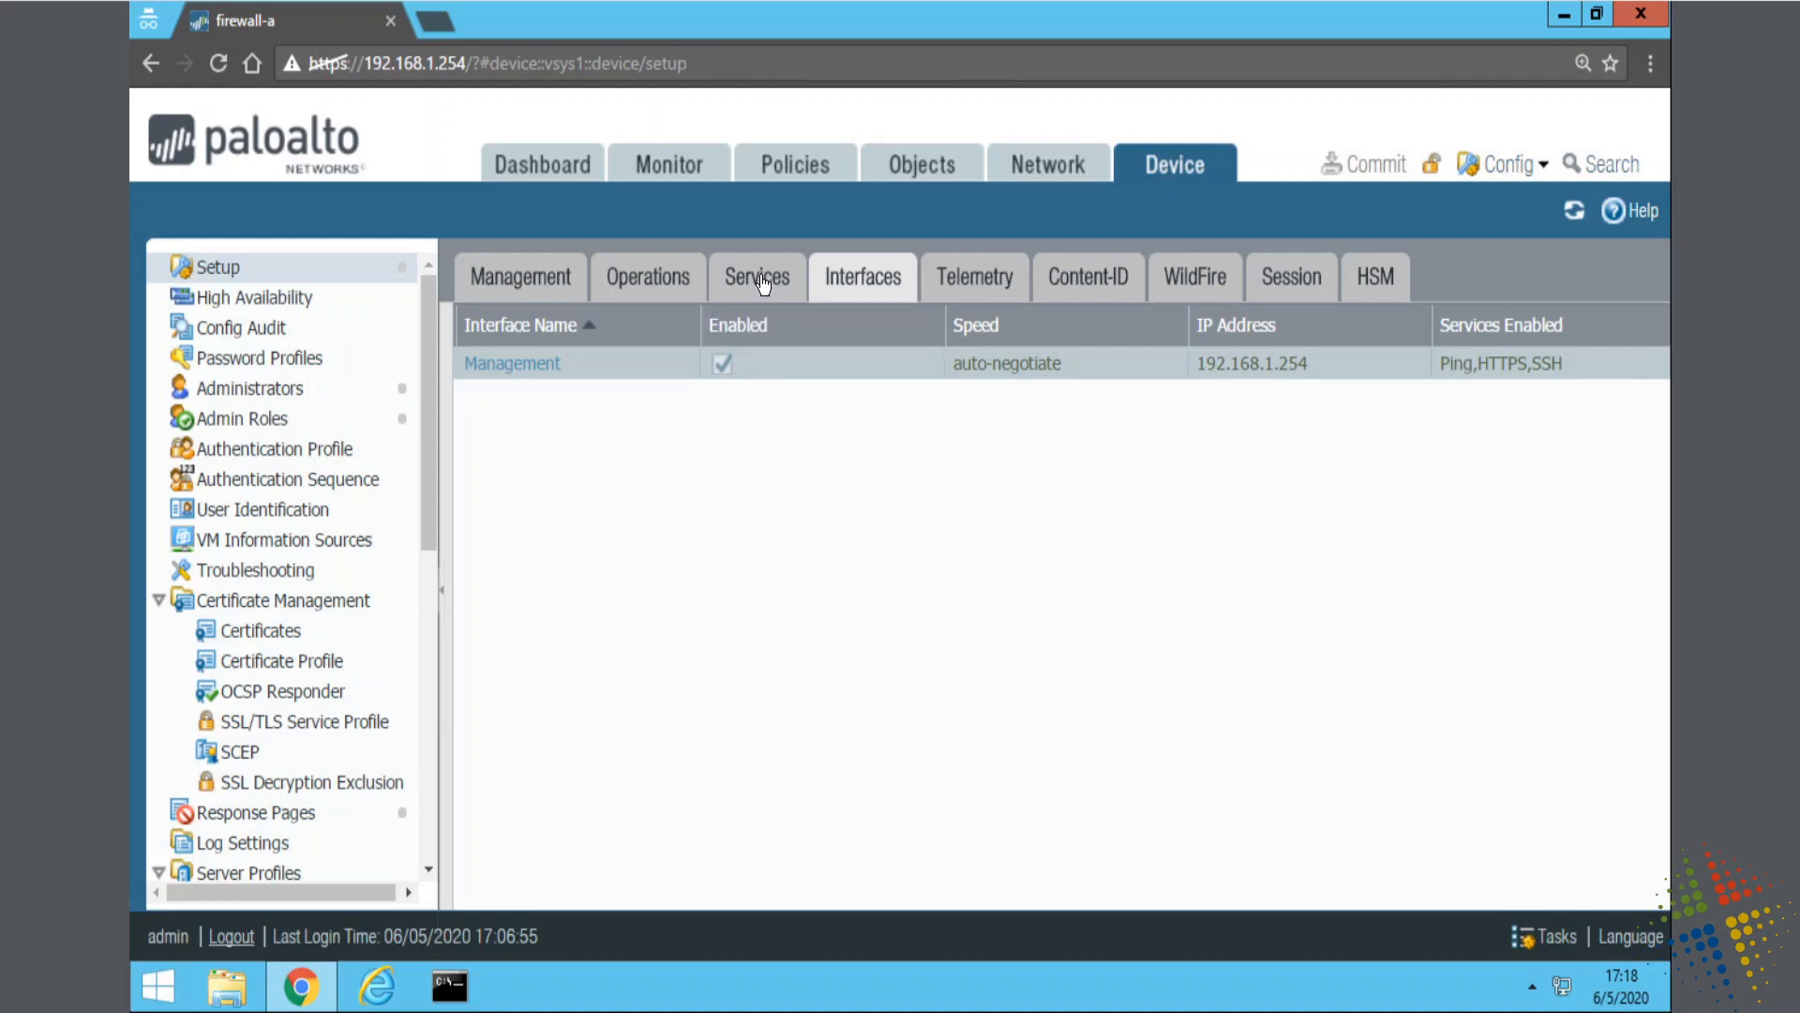
click(757, 276)
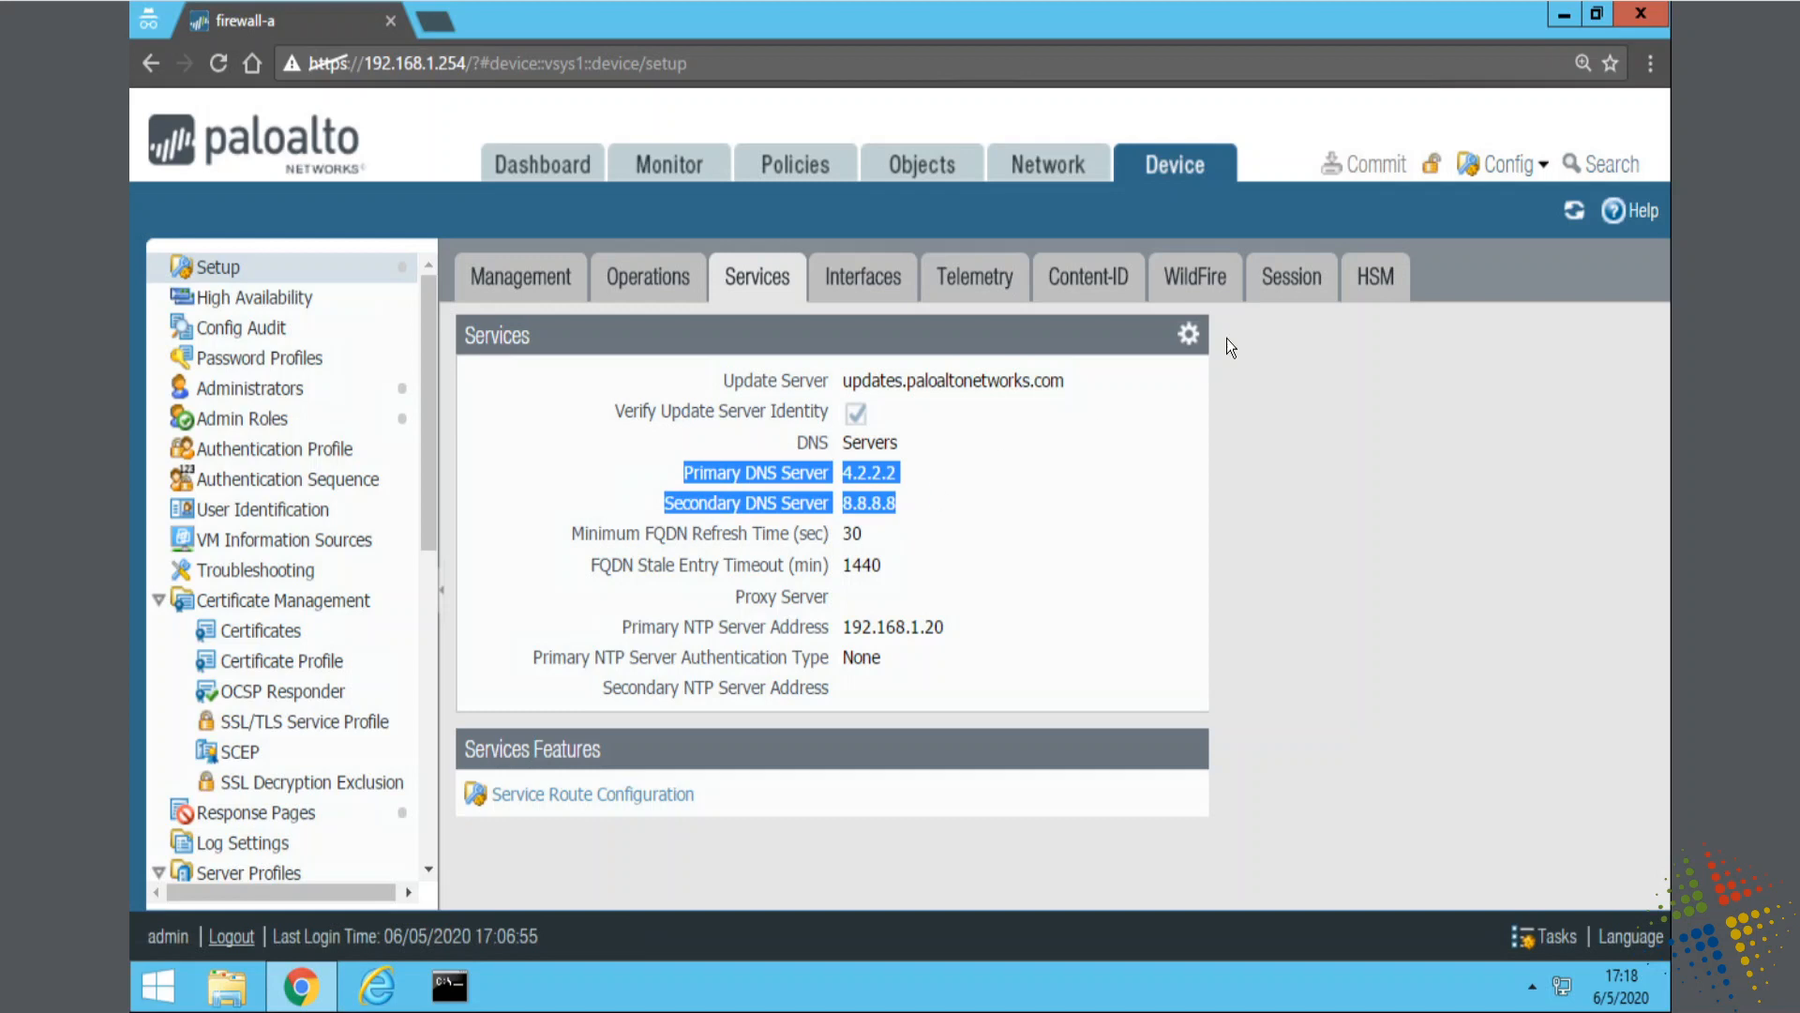
mouse_move(1188, 334)
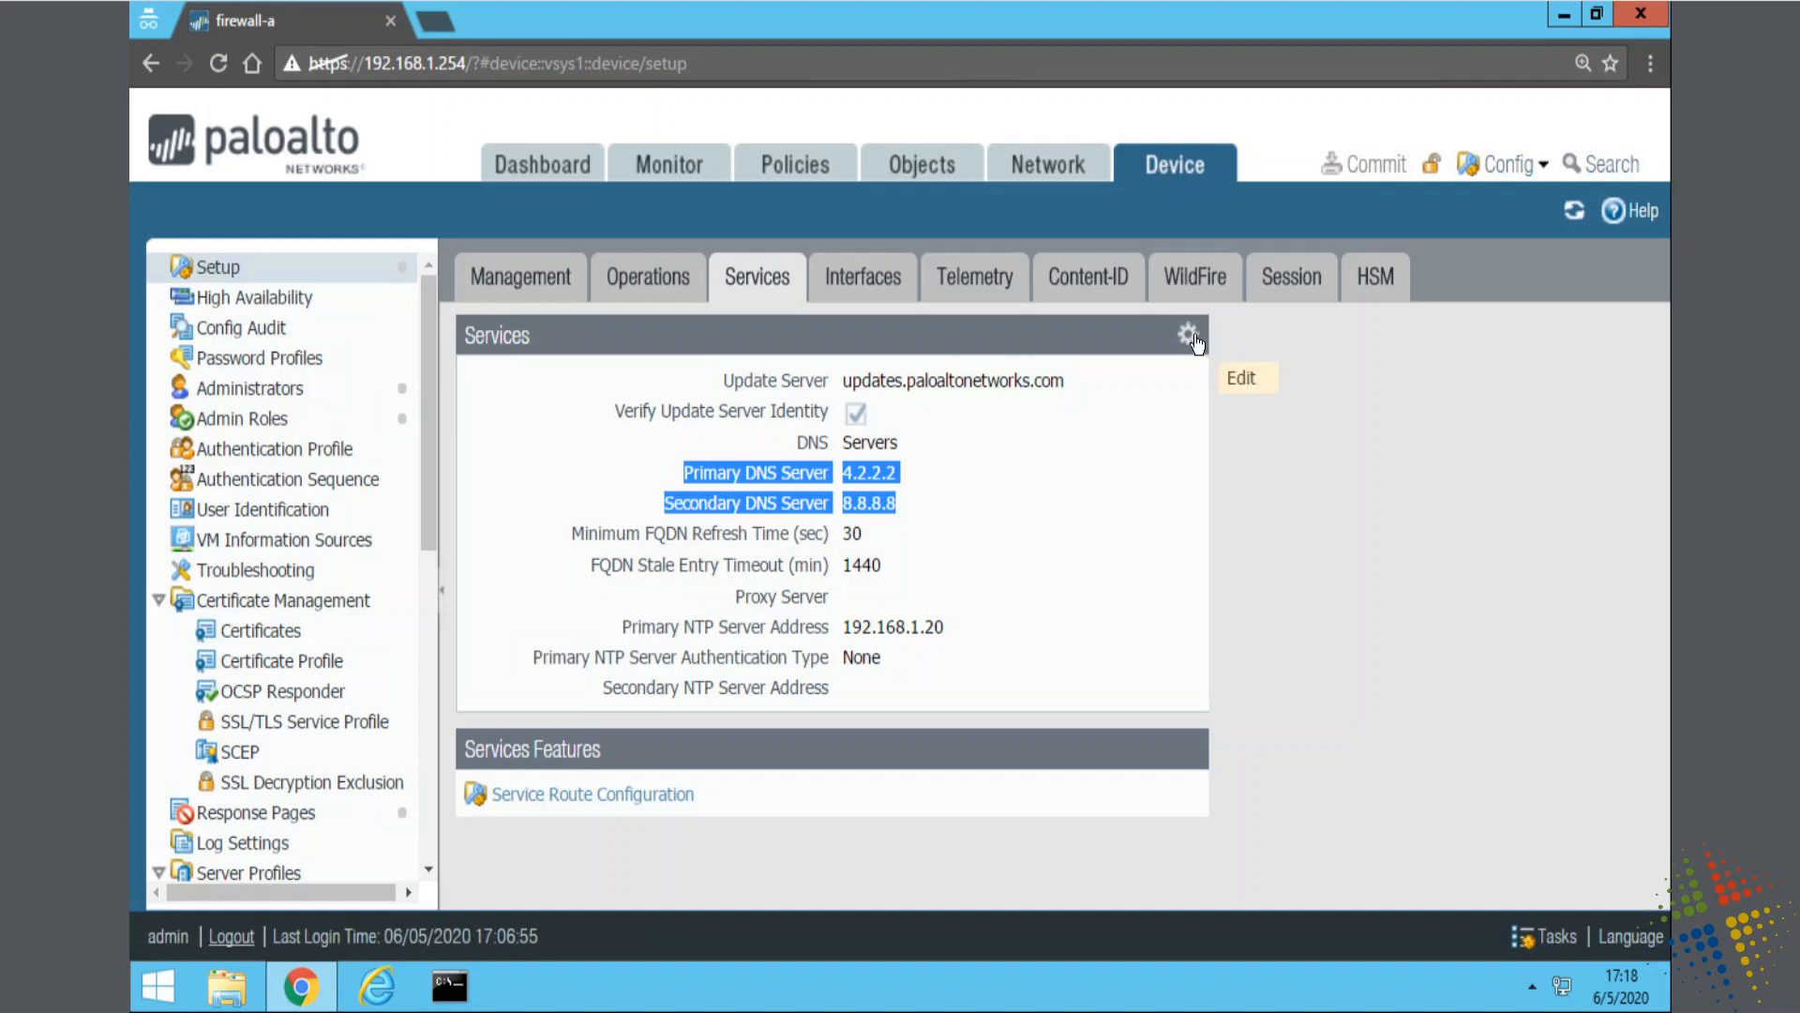
- Replace primary DNS 4.2.2.2 with 8.8.8.8, set secondary to 1.1.1.1, and save
click(1191, 334)
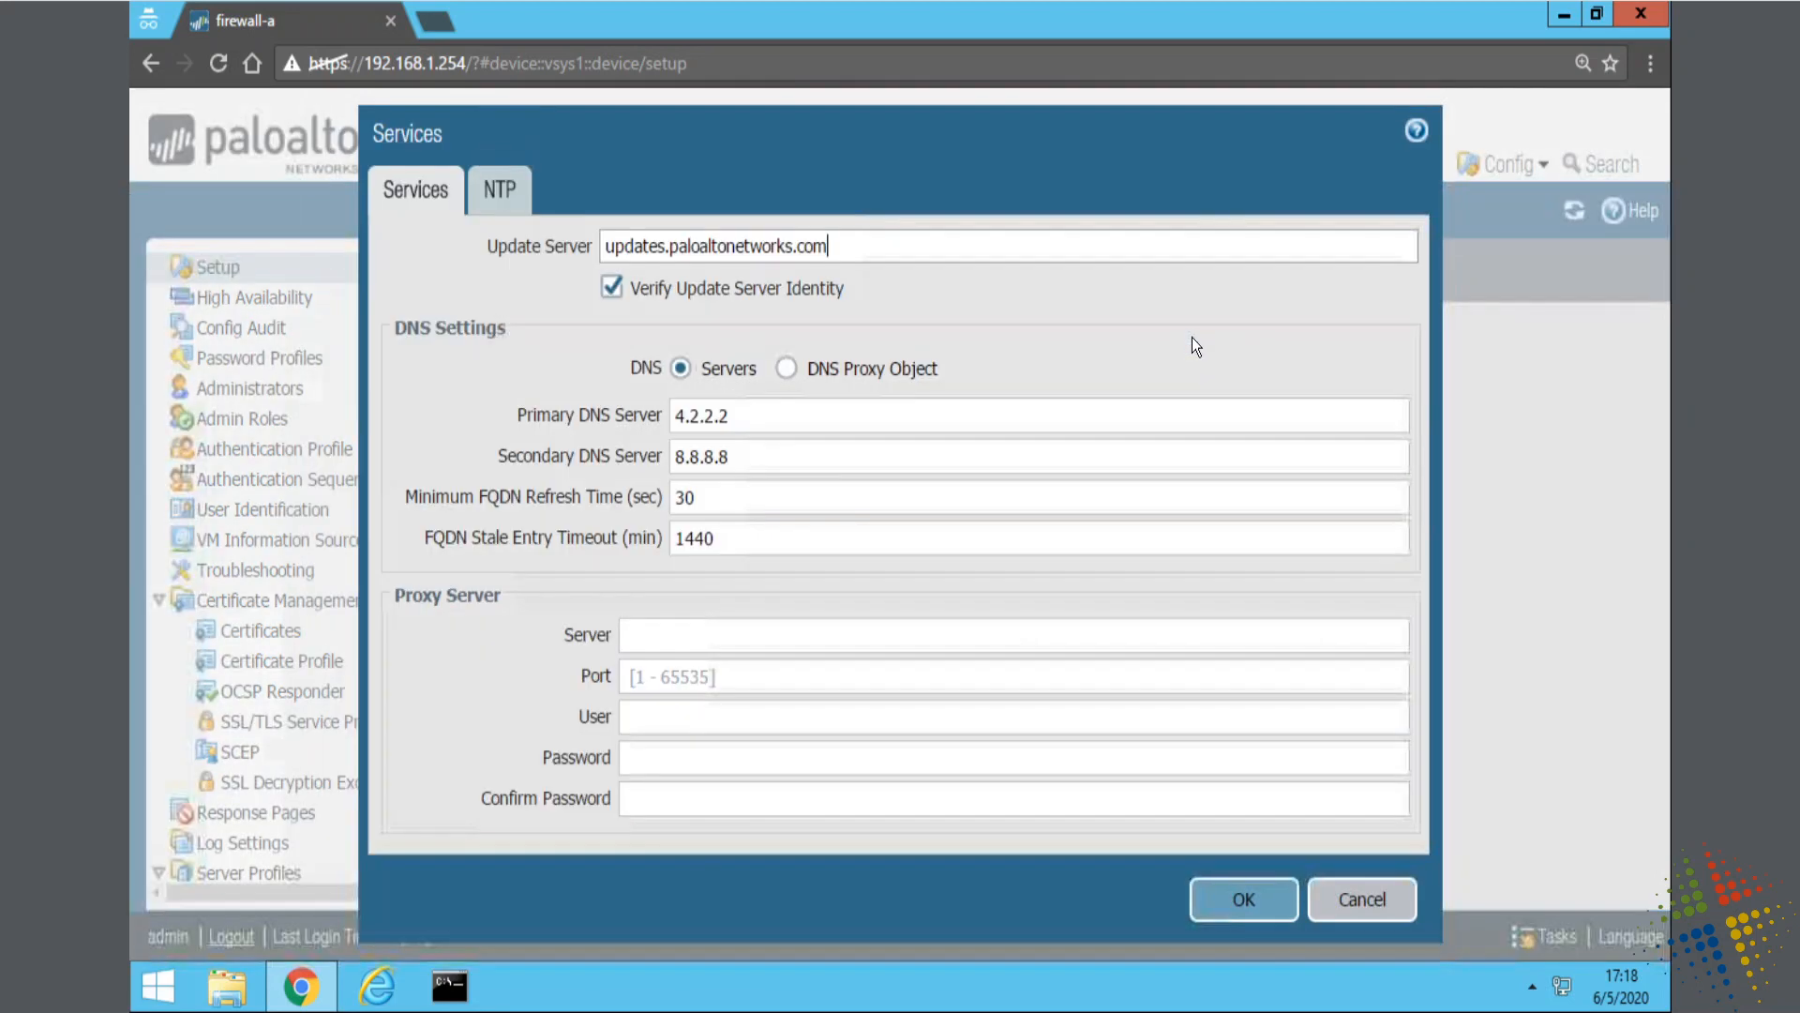
double_click(700, 415)
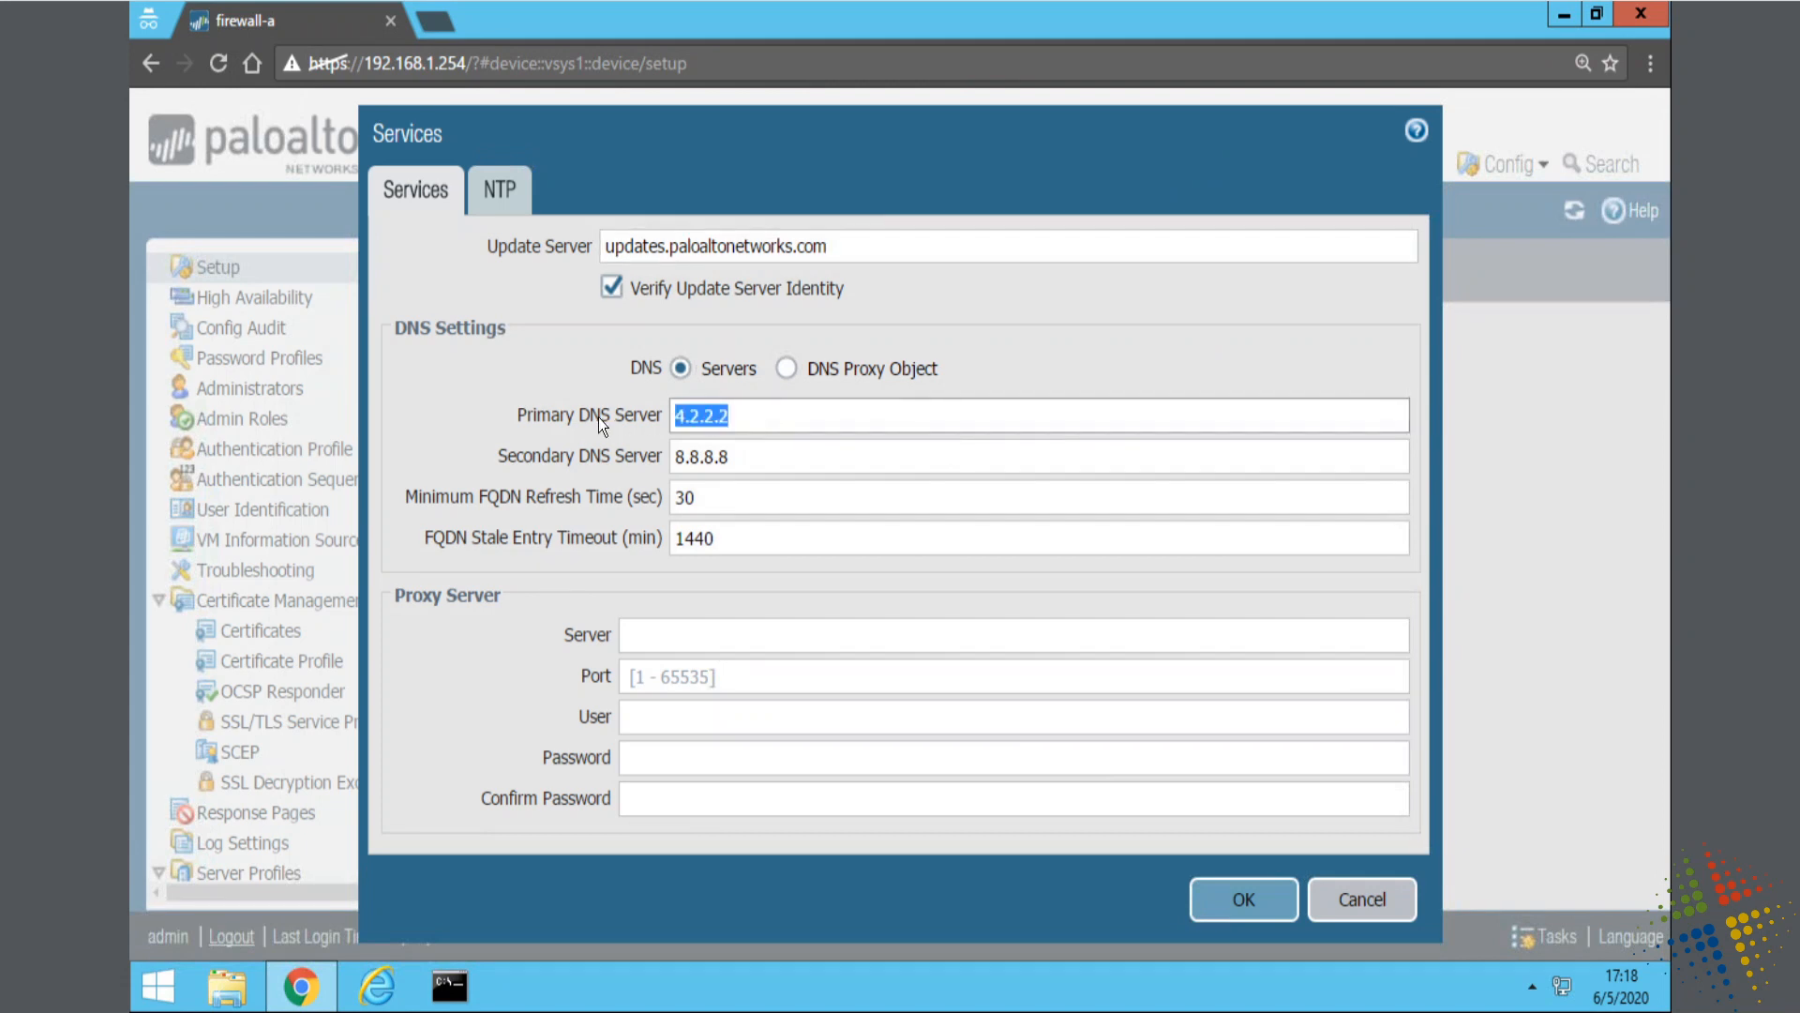
text(8.8.8.8)
click(1039, 457)
text(1.1.1.1)
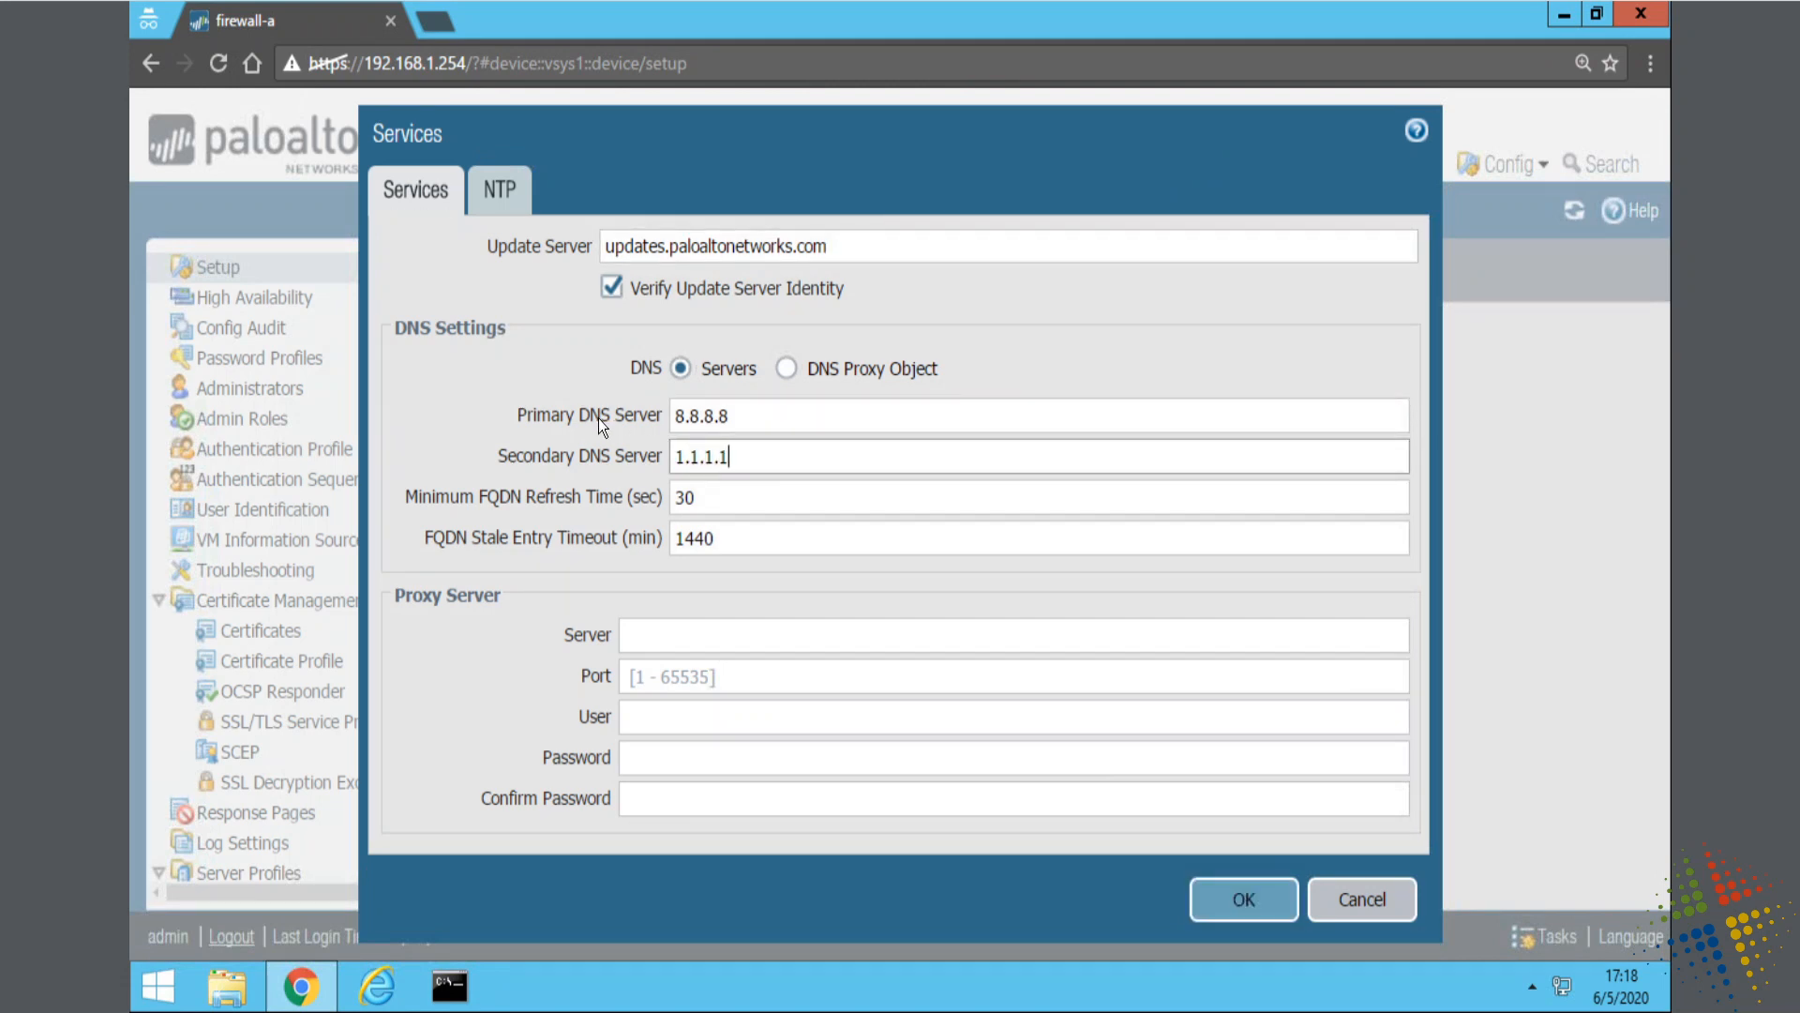
mouse_move(1270, 965)
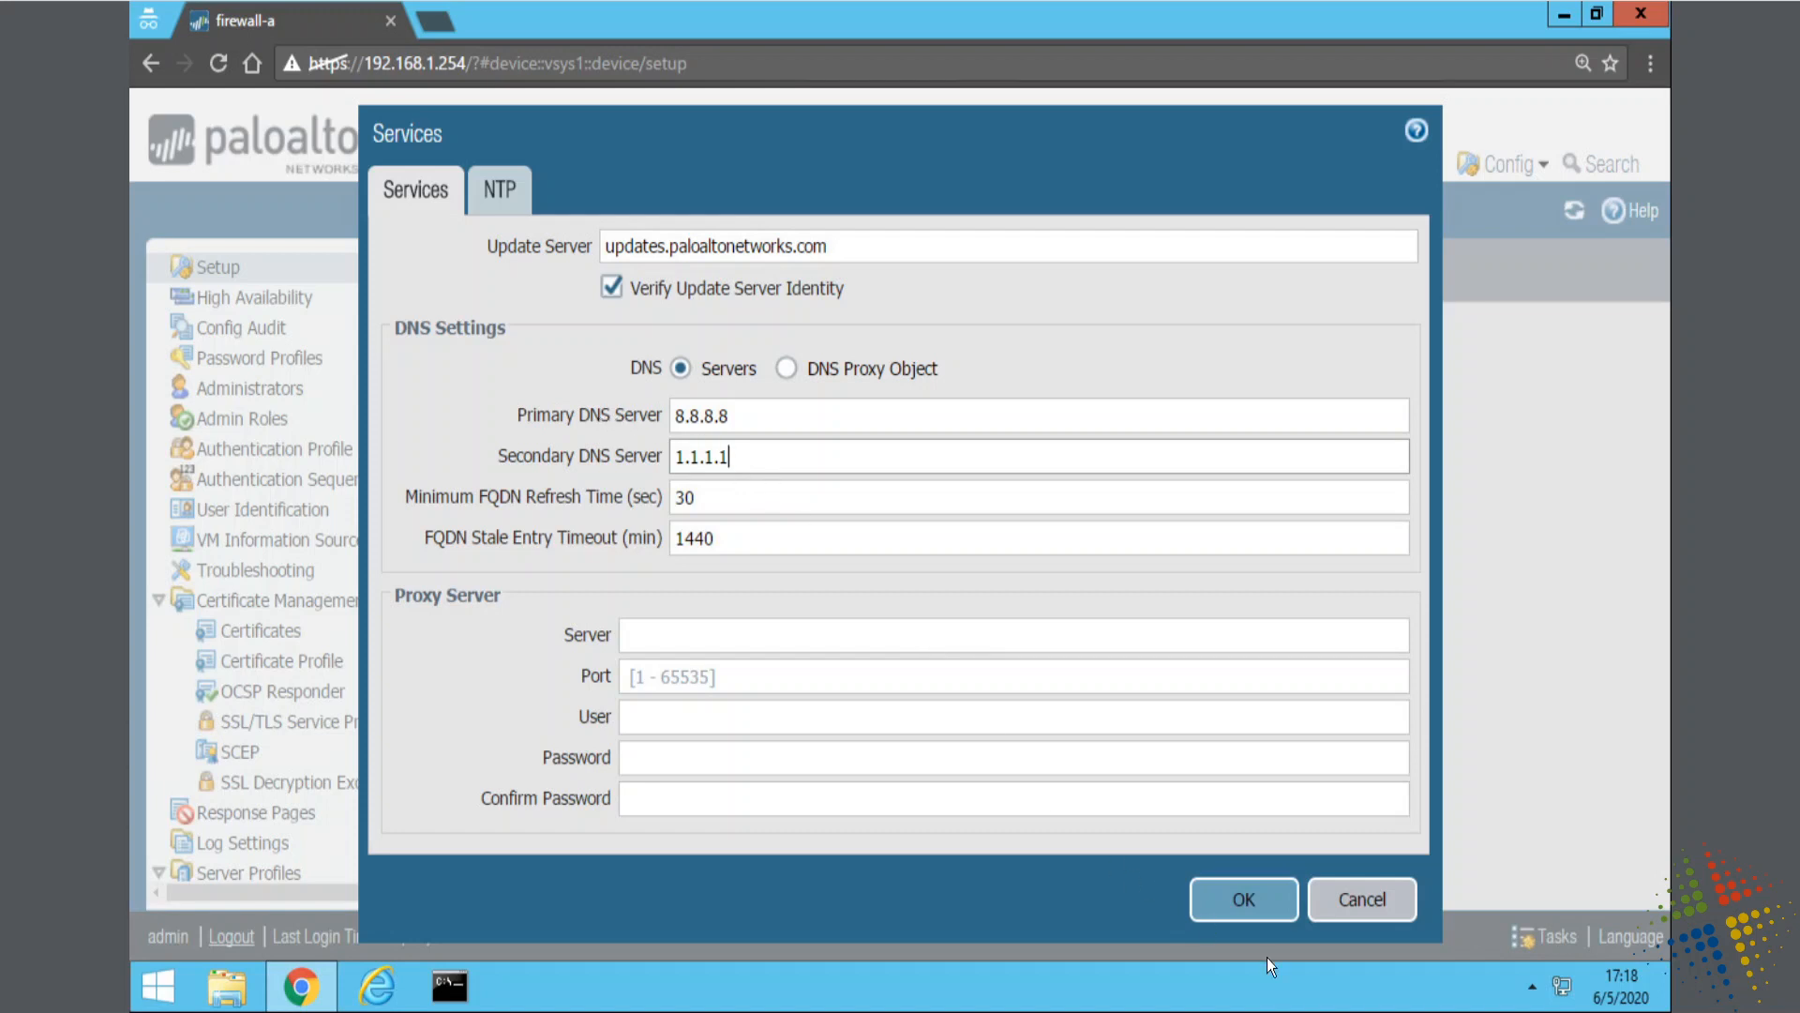
click(1244, 899)
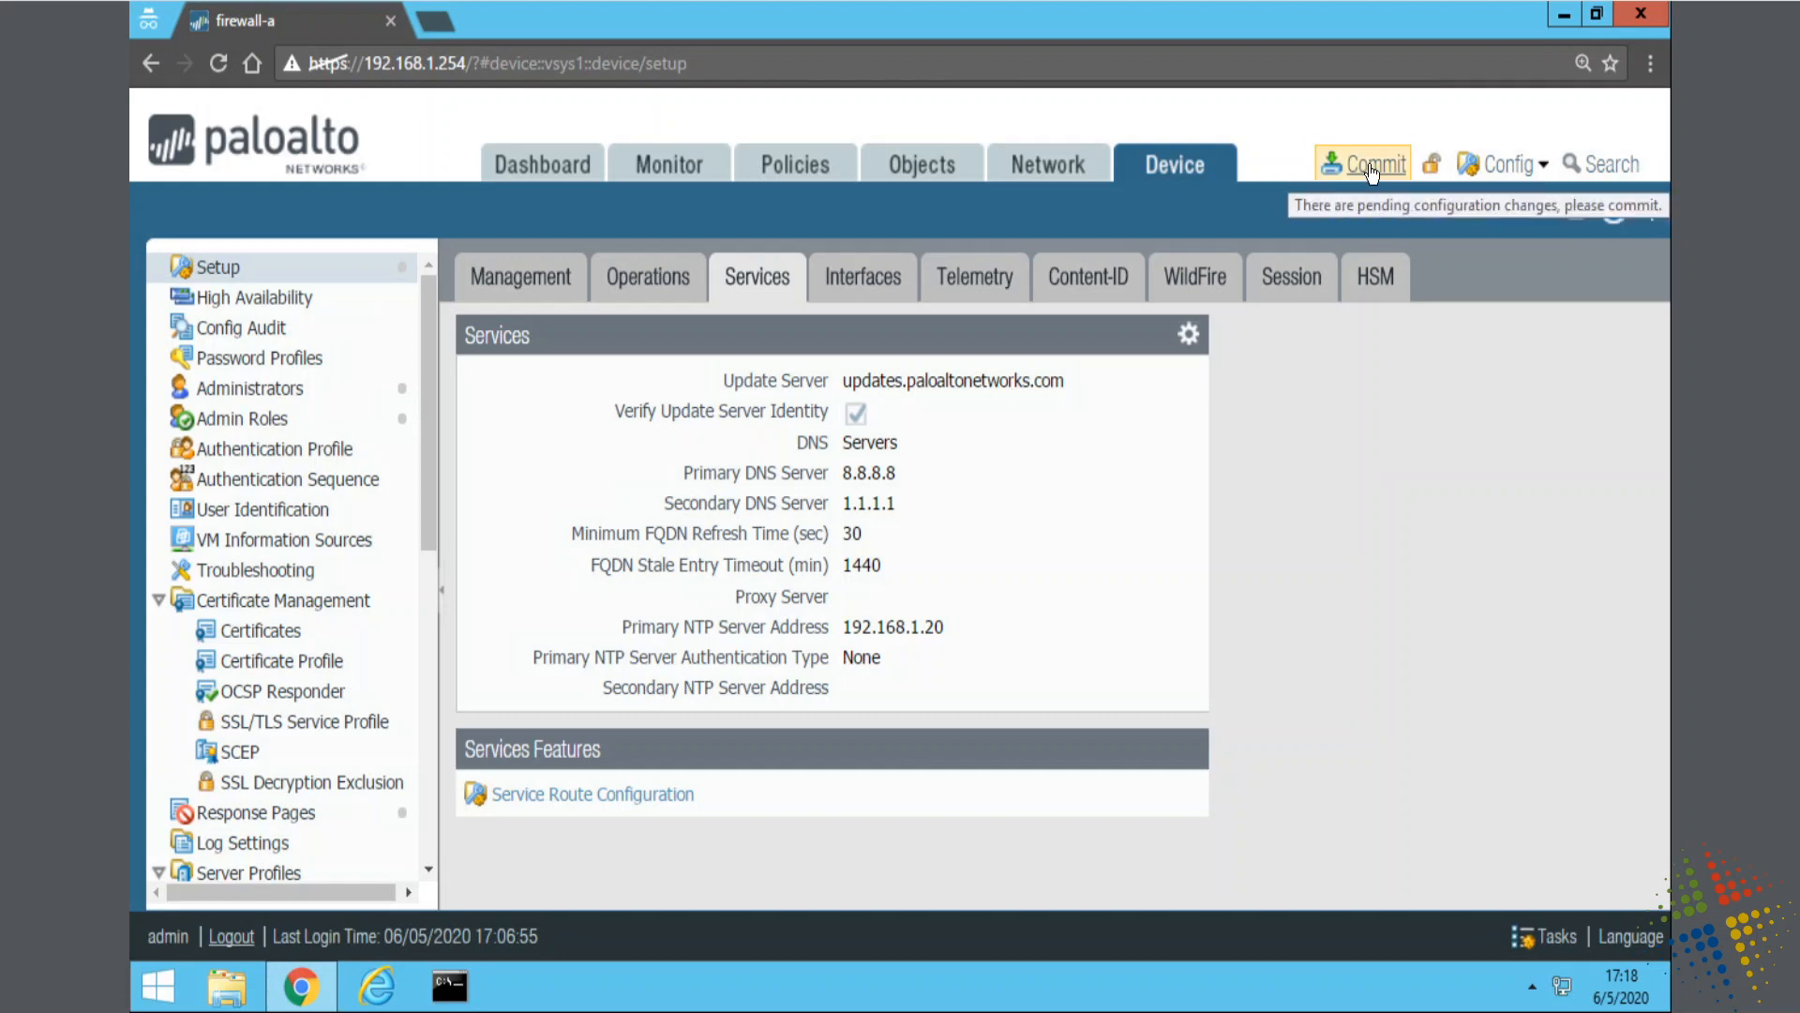
- Commit all pending DNS server changes to the firewall
click(1370, 163)
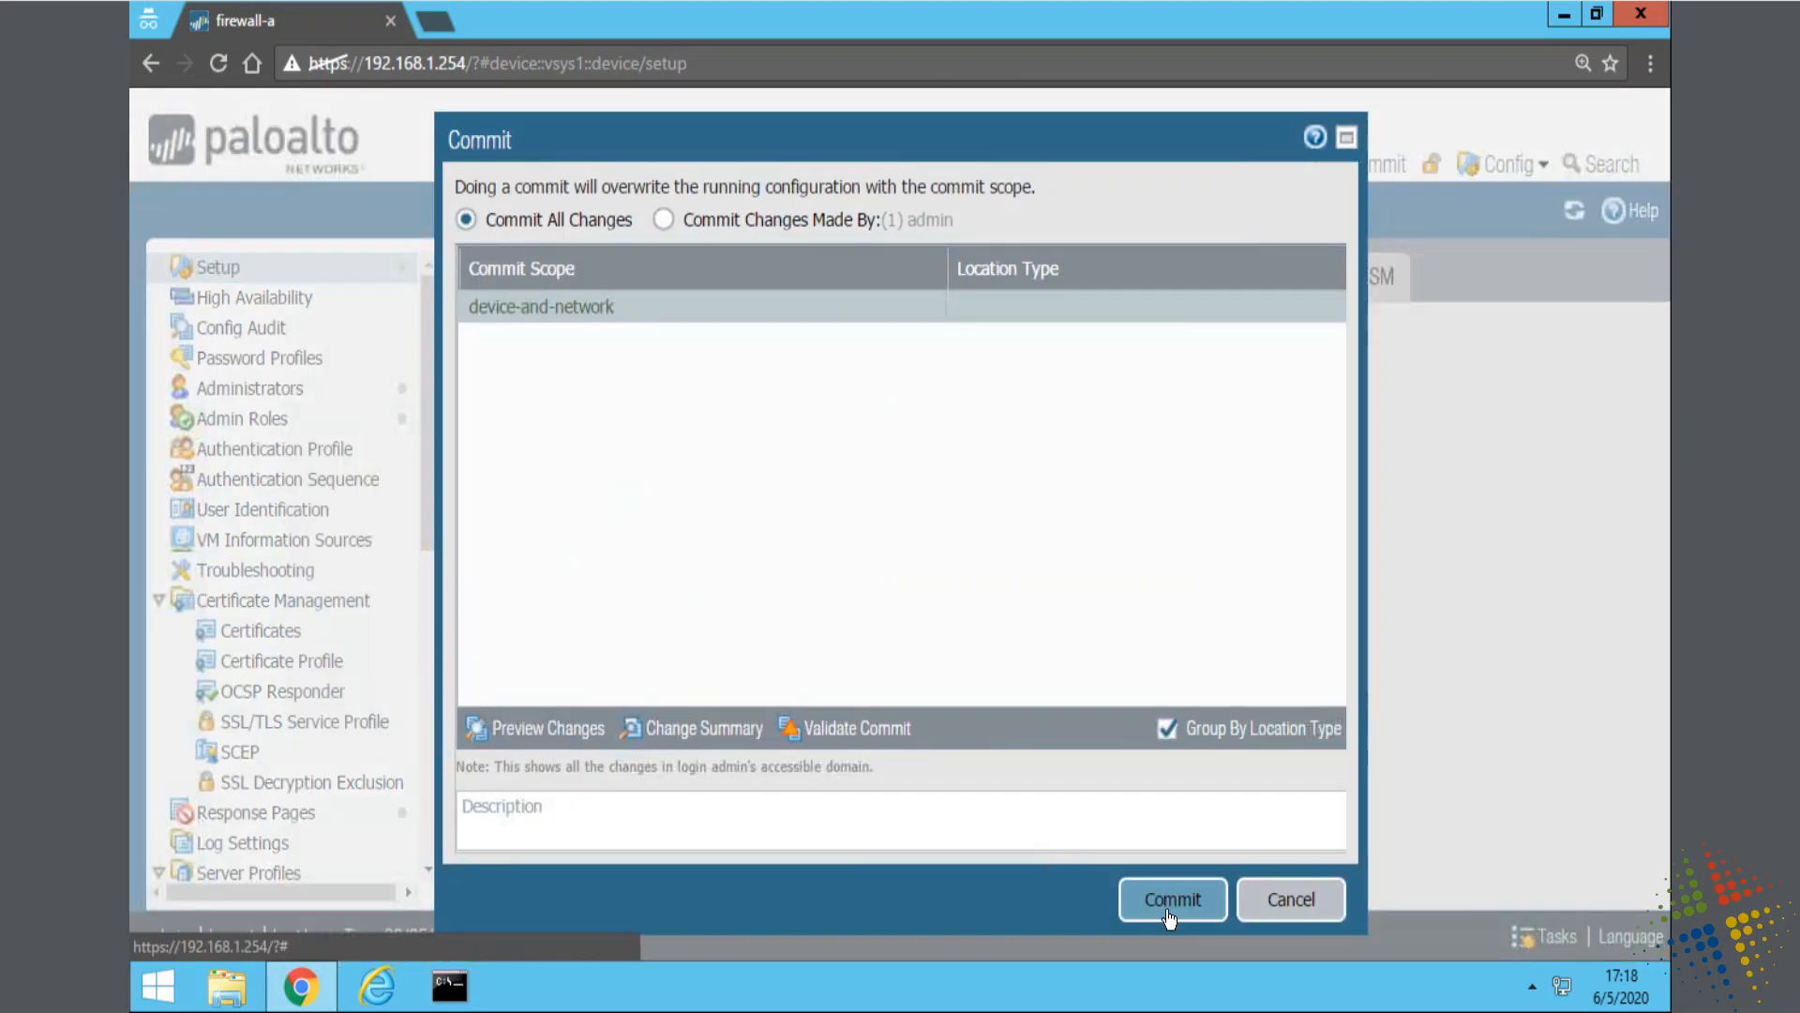
click(1172, 899)
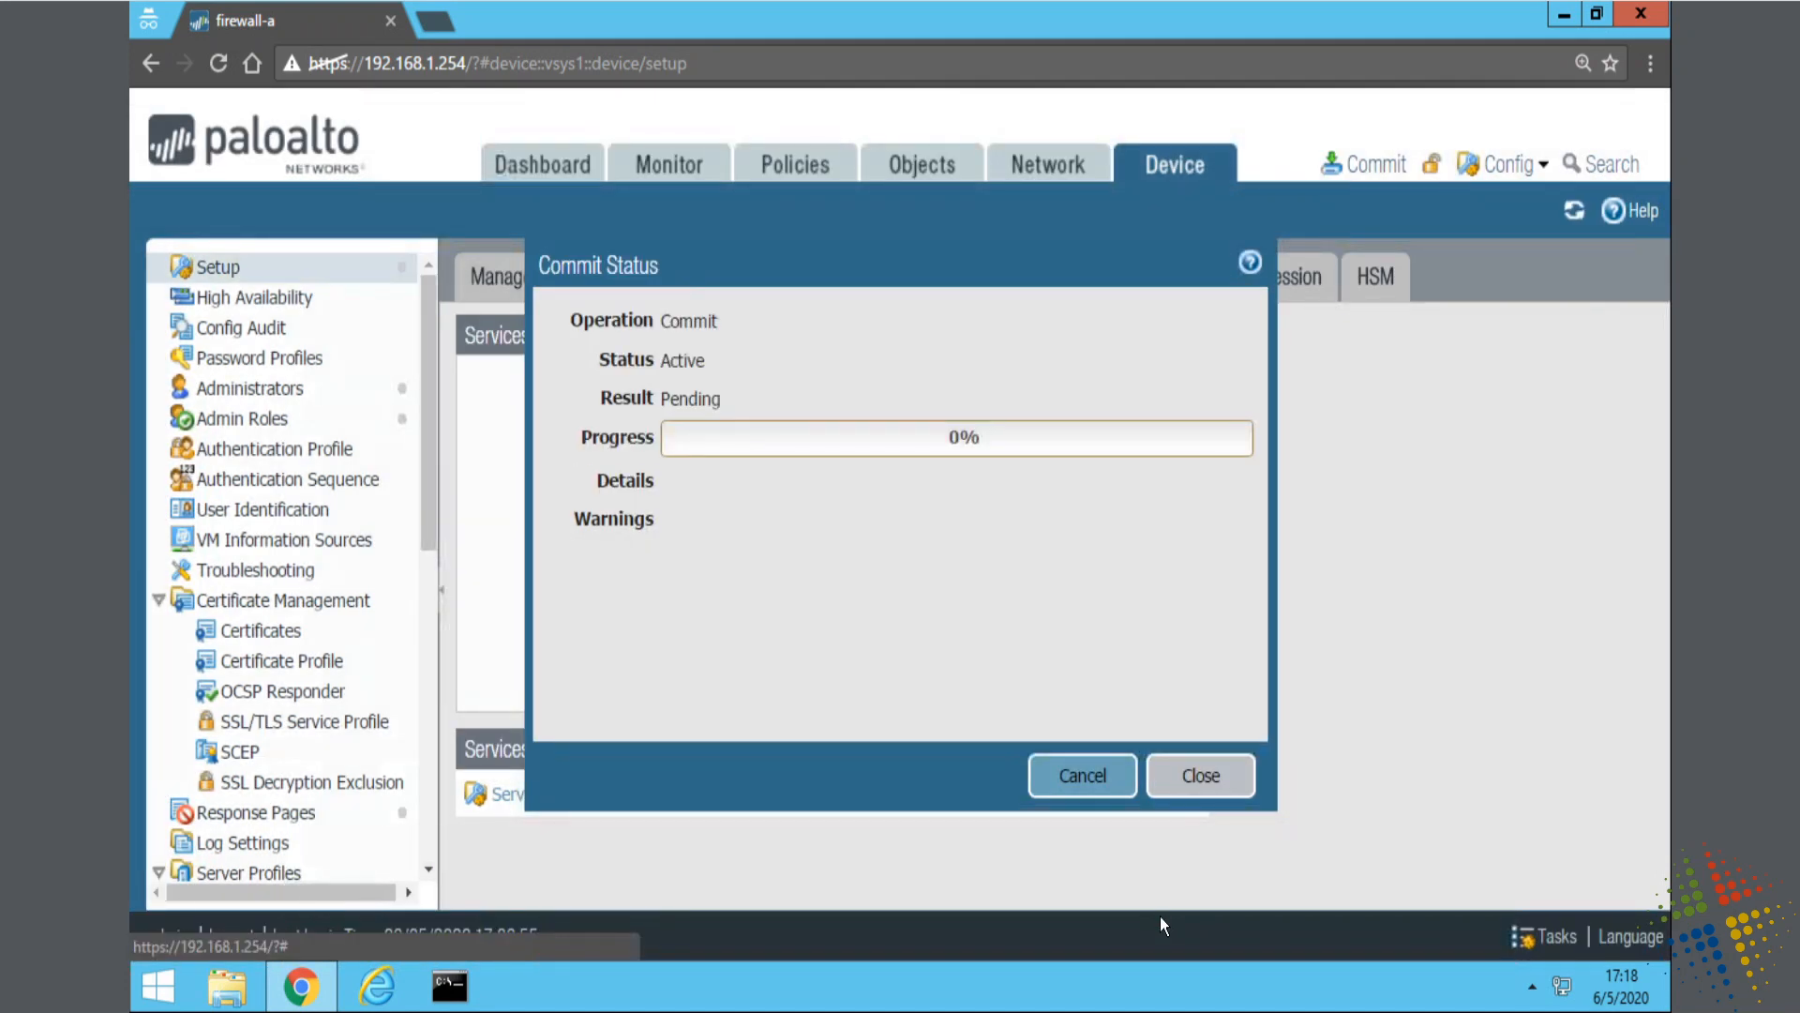